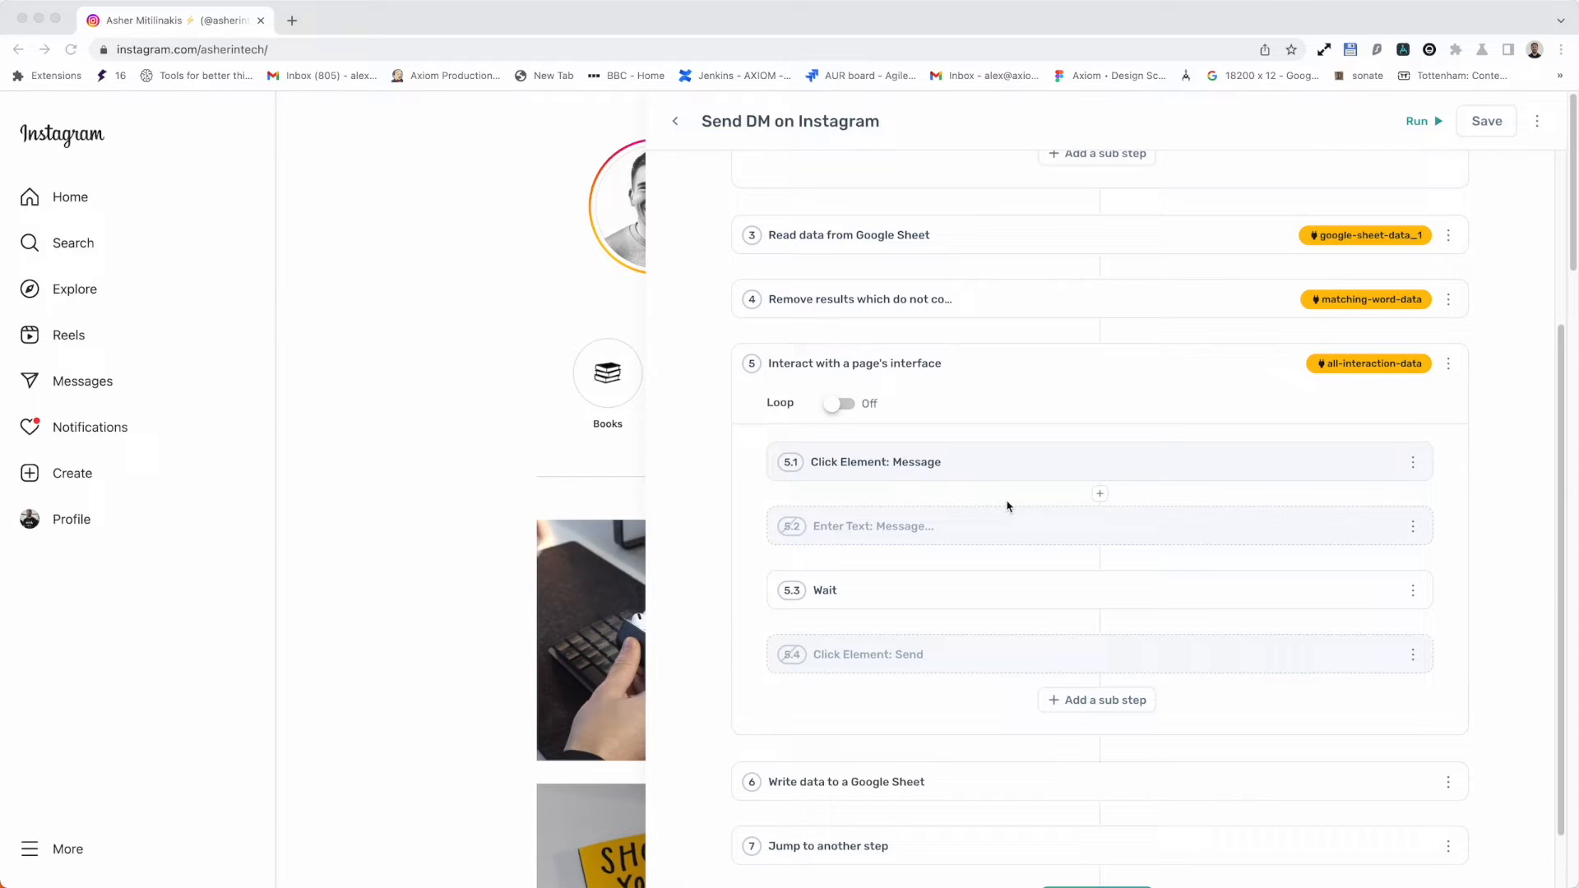
pyautogui.moveTo(602, 97)
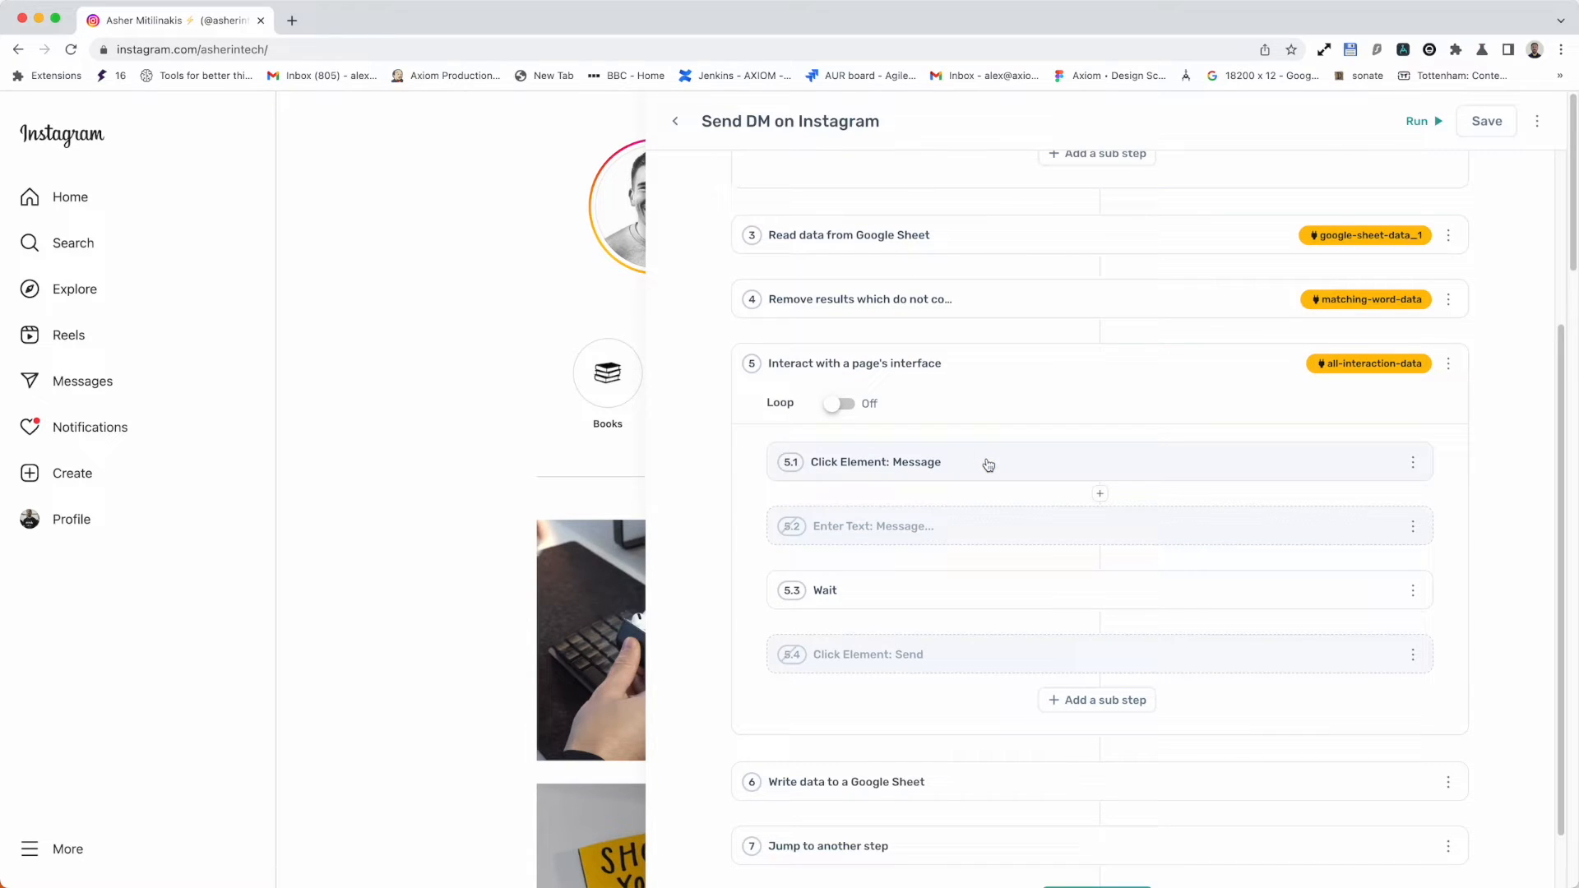
# Expand the 'Click Element: Message' sub-step to show its element, click and optional settings
pyautogui.click(875, 462)
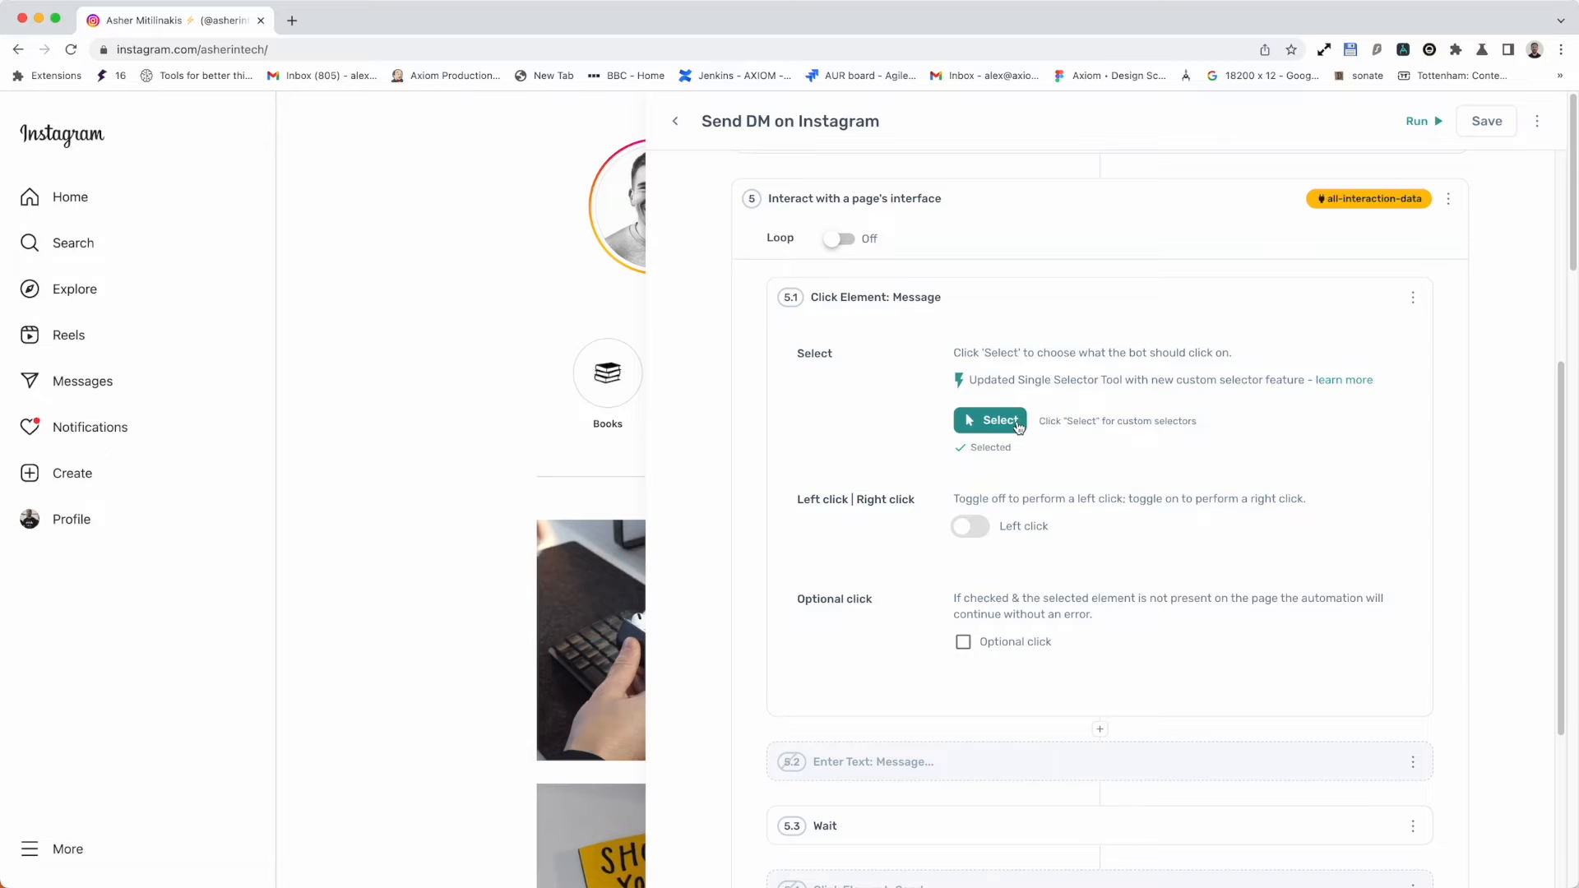
pyautogui.click(988, 421)
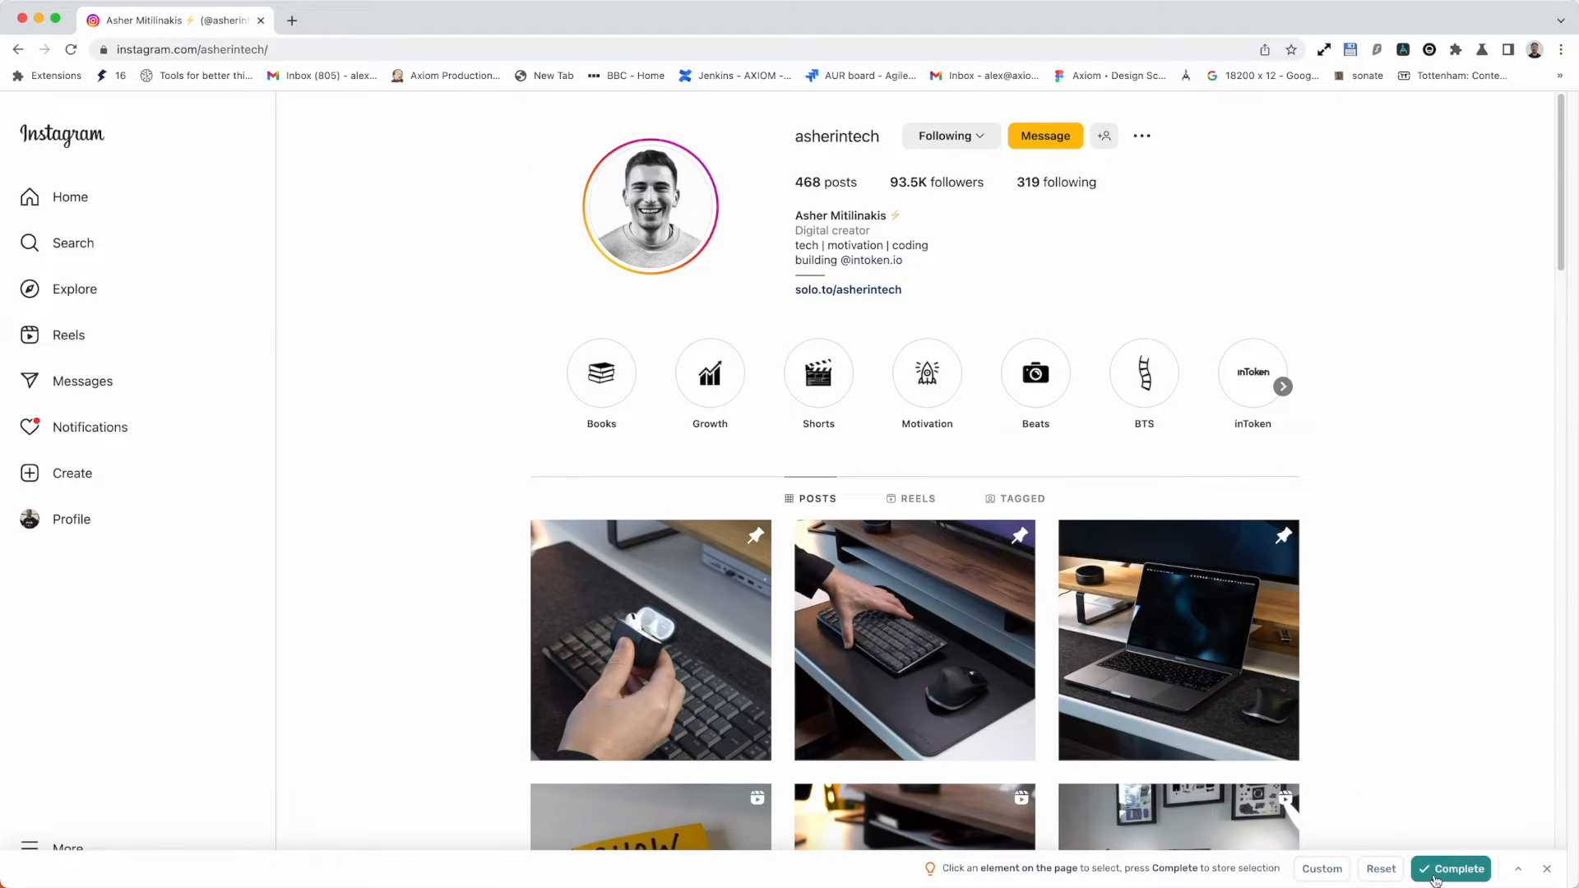
pyautogui.click(1451, 869)
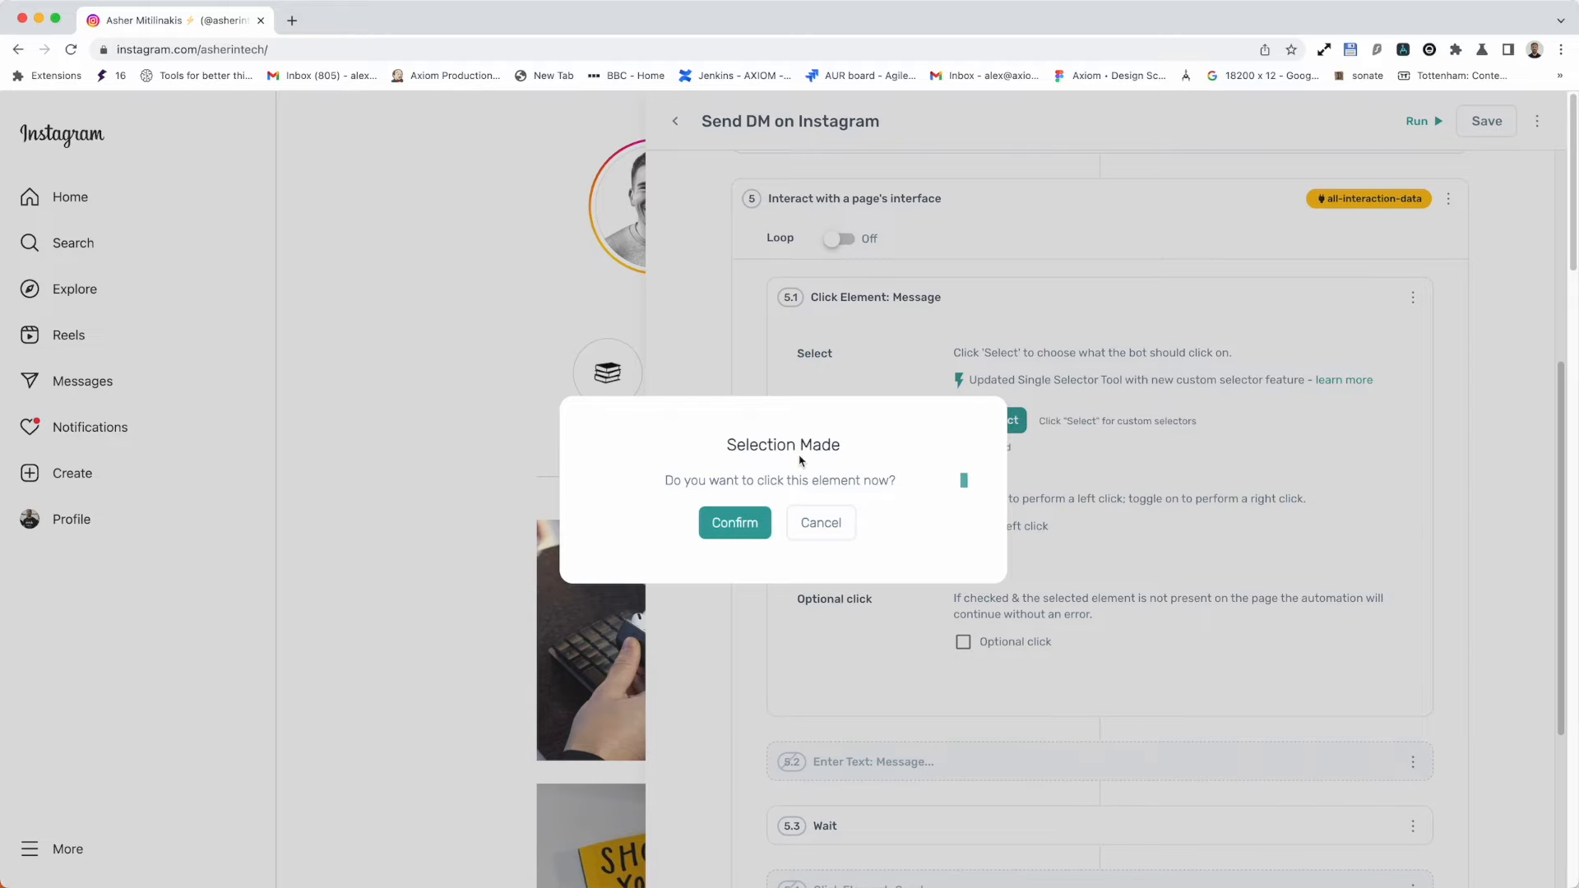
pyautogui.moveTo(801, 454)
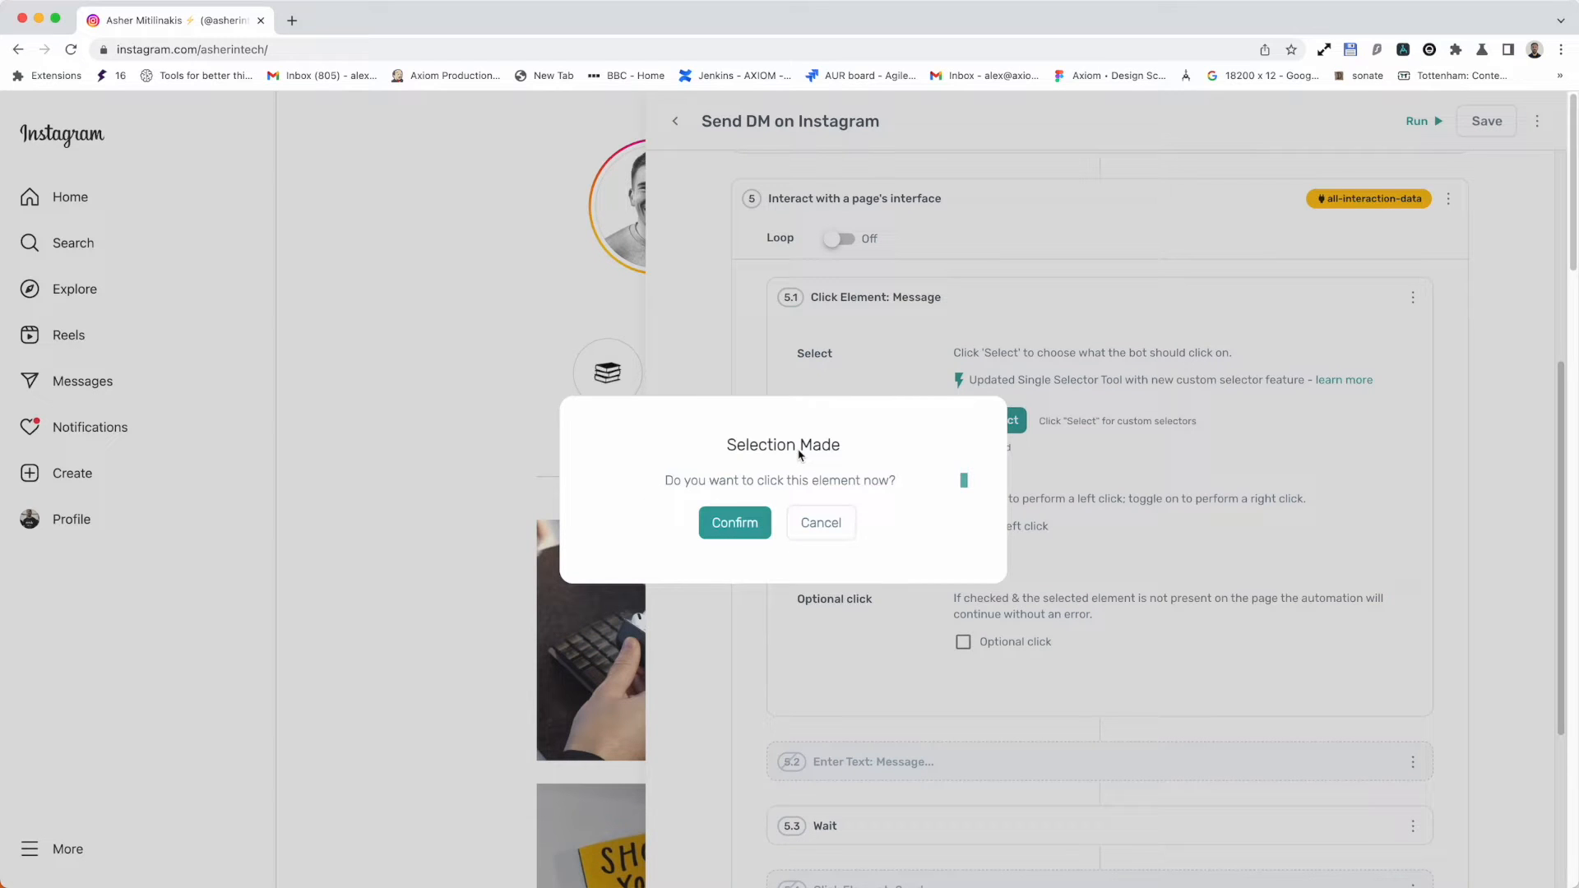
pyautogui.moveTo(741, 503)
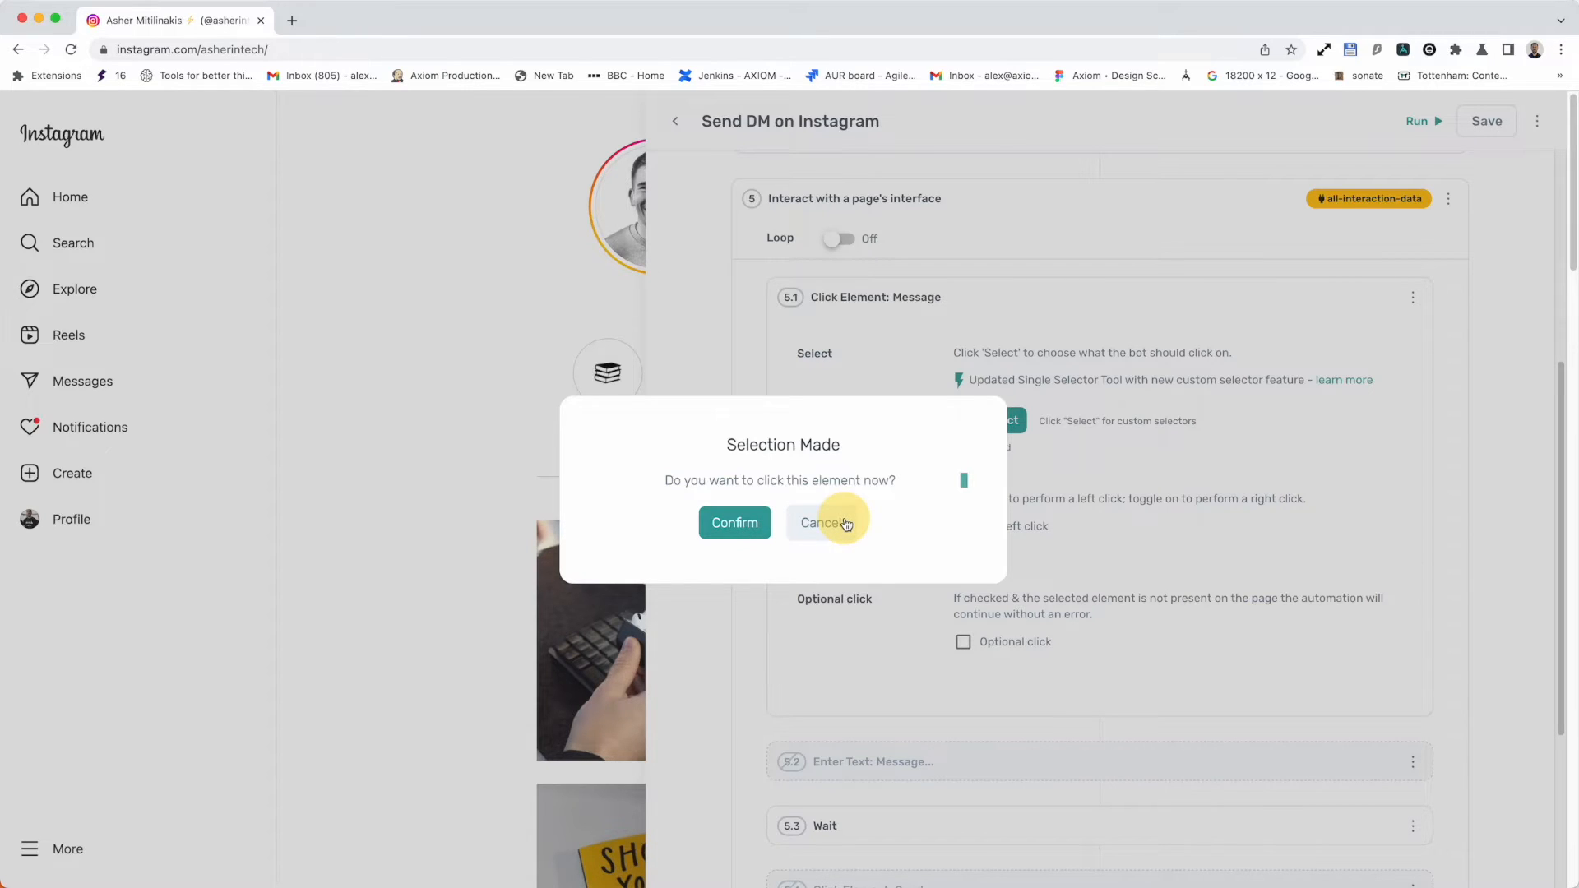
pyautogui.click(822, 523)
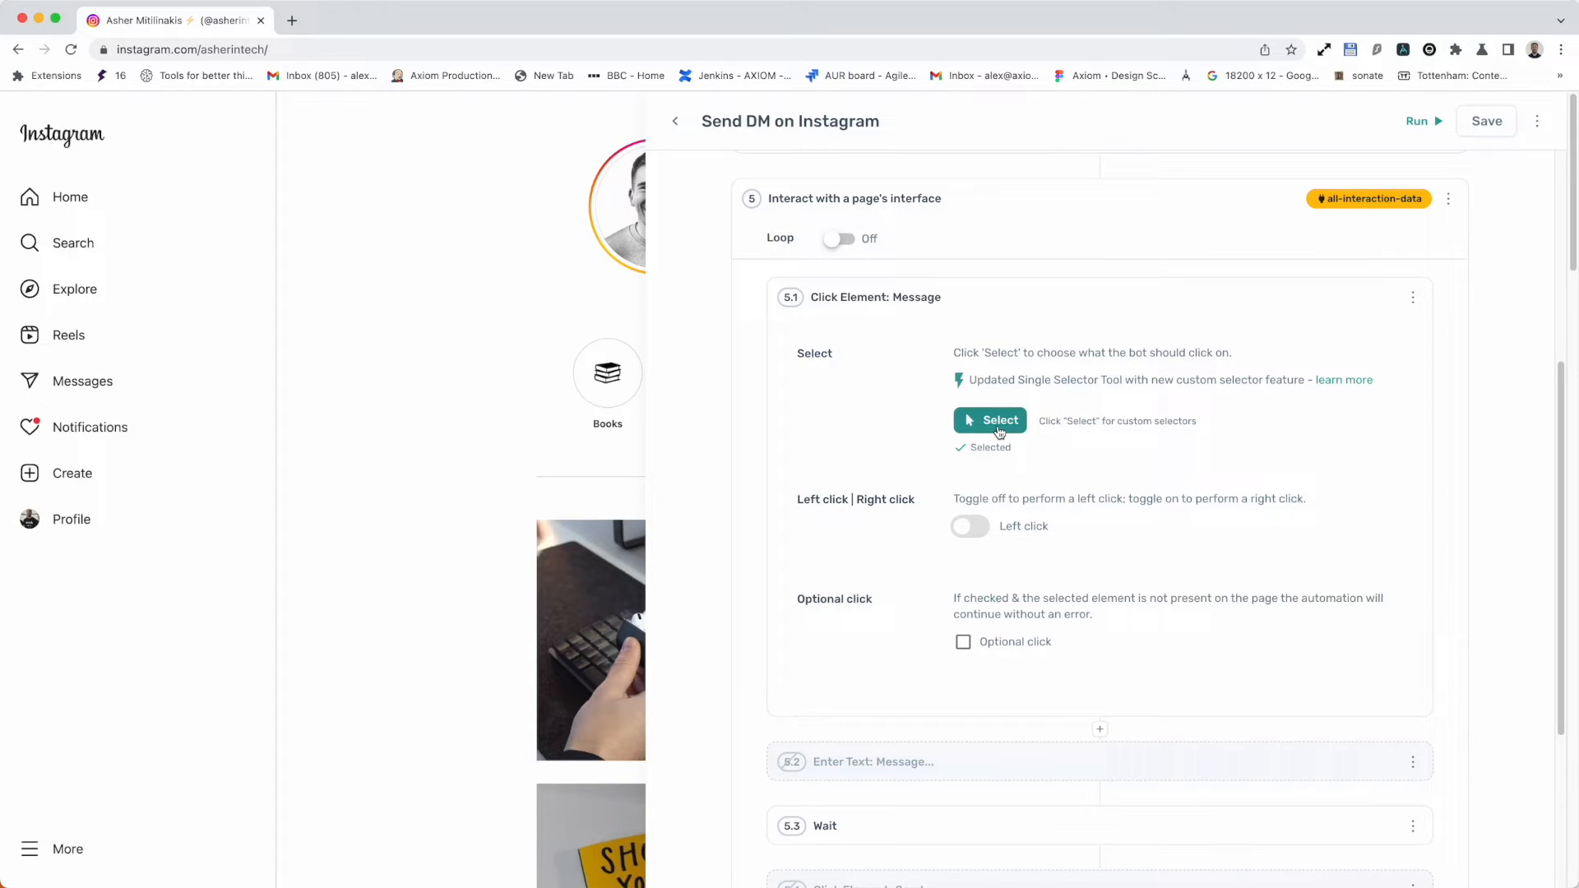
# Re-select the Message button on the Instagram profile and bring up its custom CSS selector editor
pyautogui.click(988, 419)
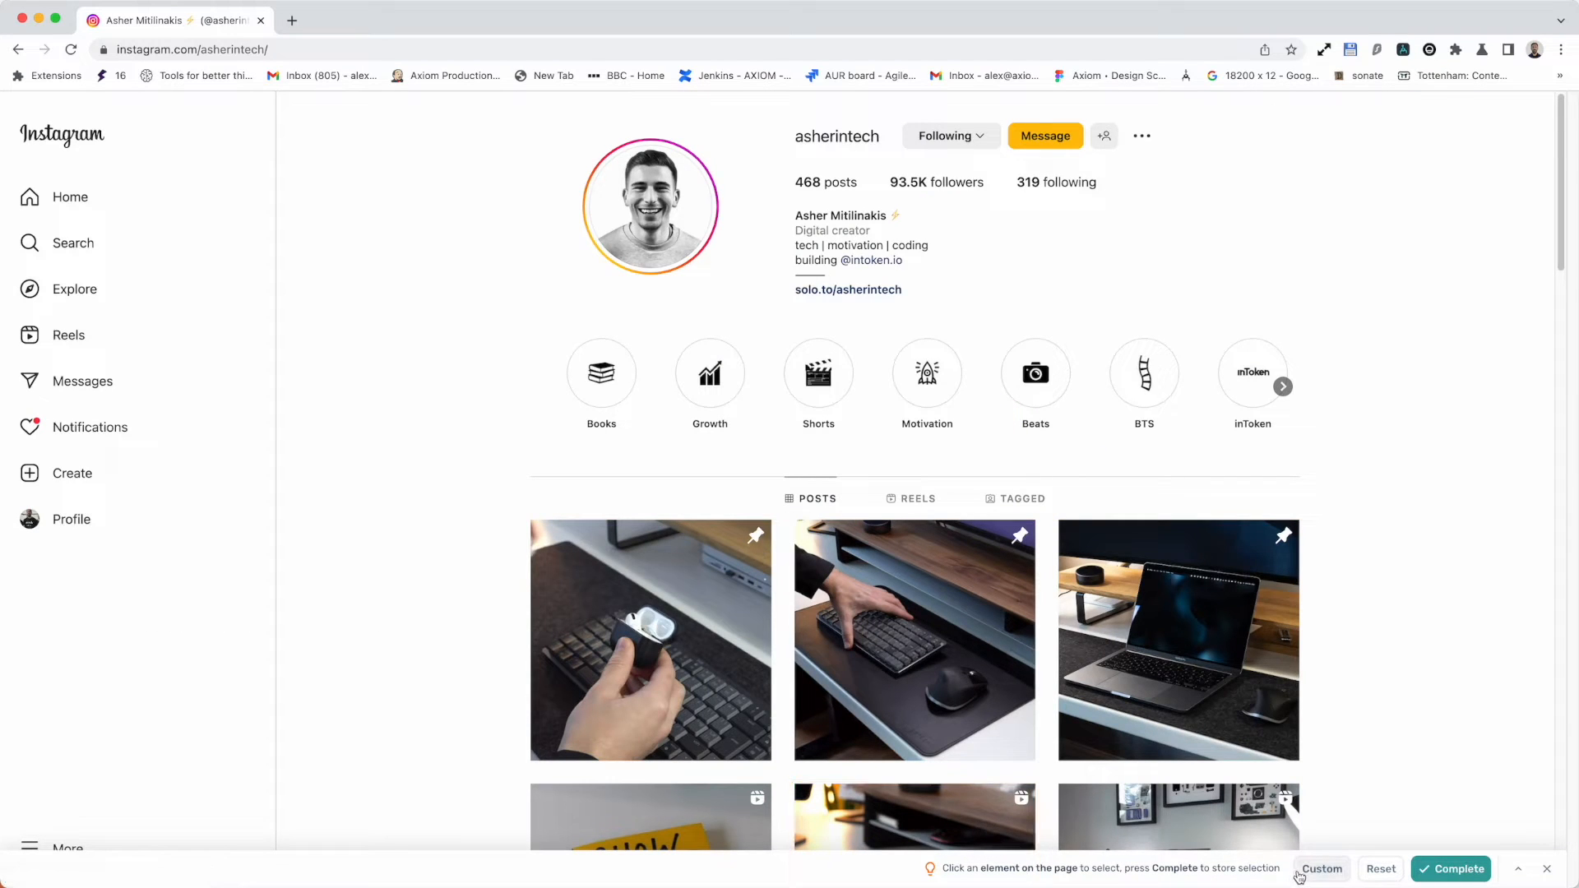
pyautogui.click(1046, 135)
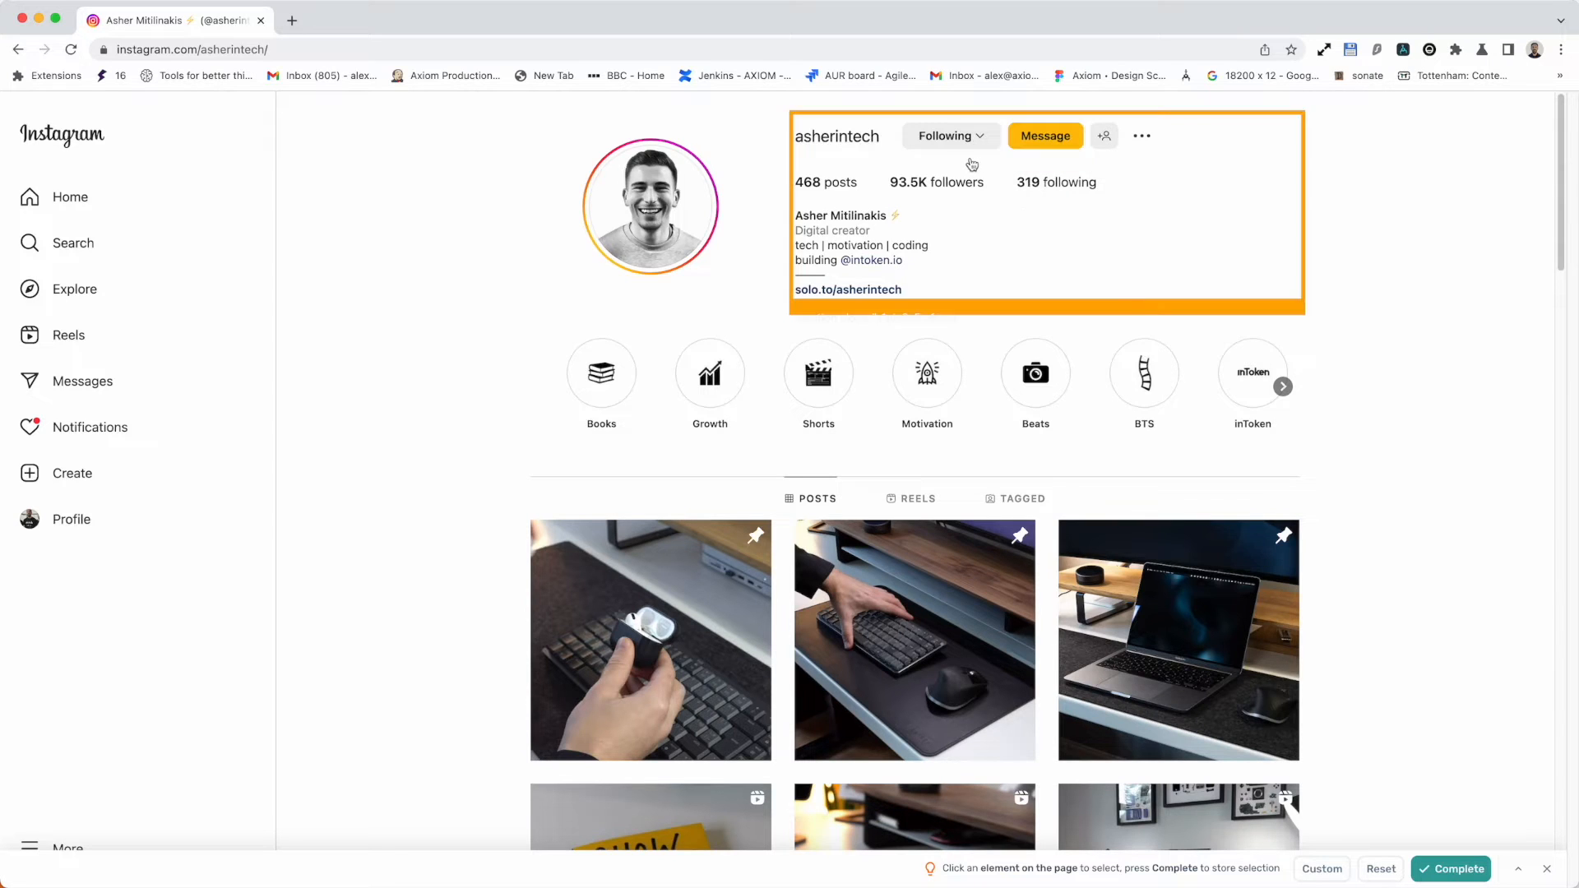
pyautogui.click(951, 135)
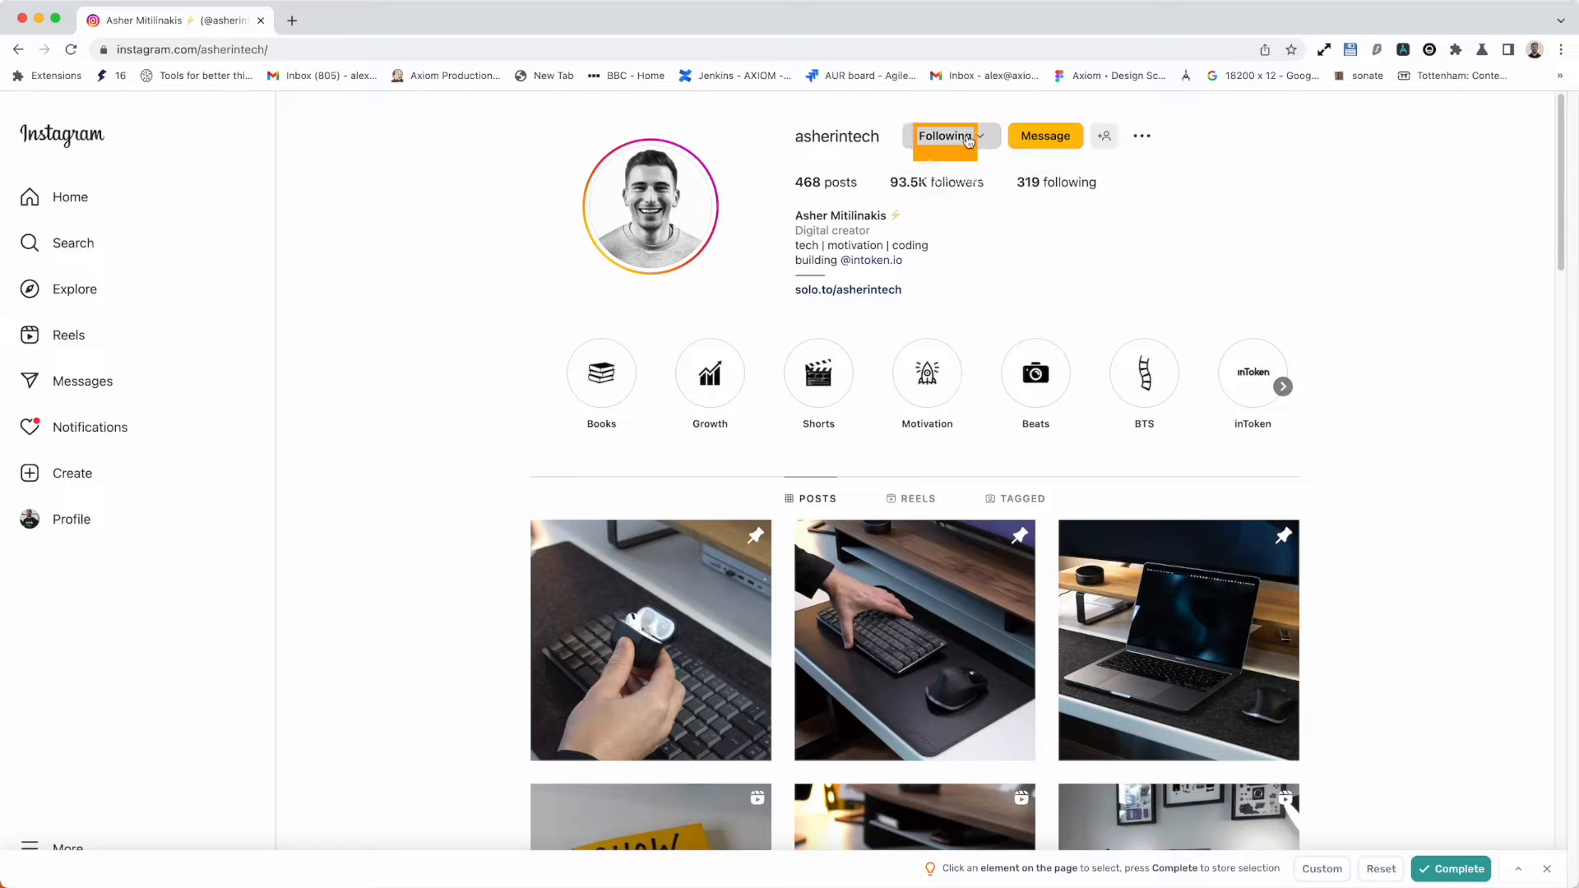
pyautogui.click(836, 137)
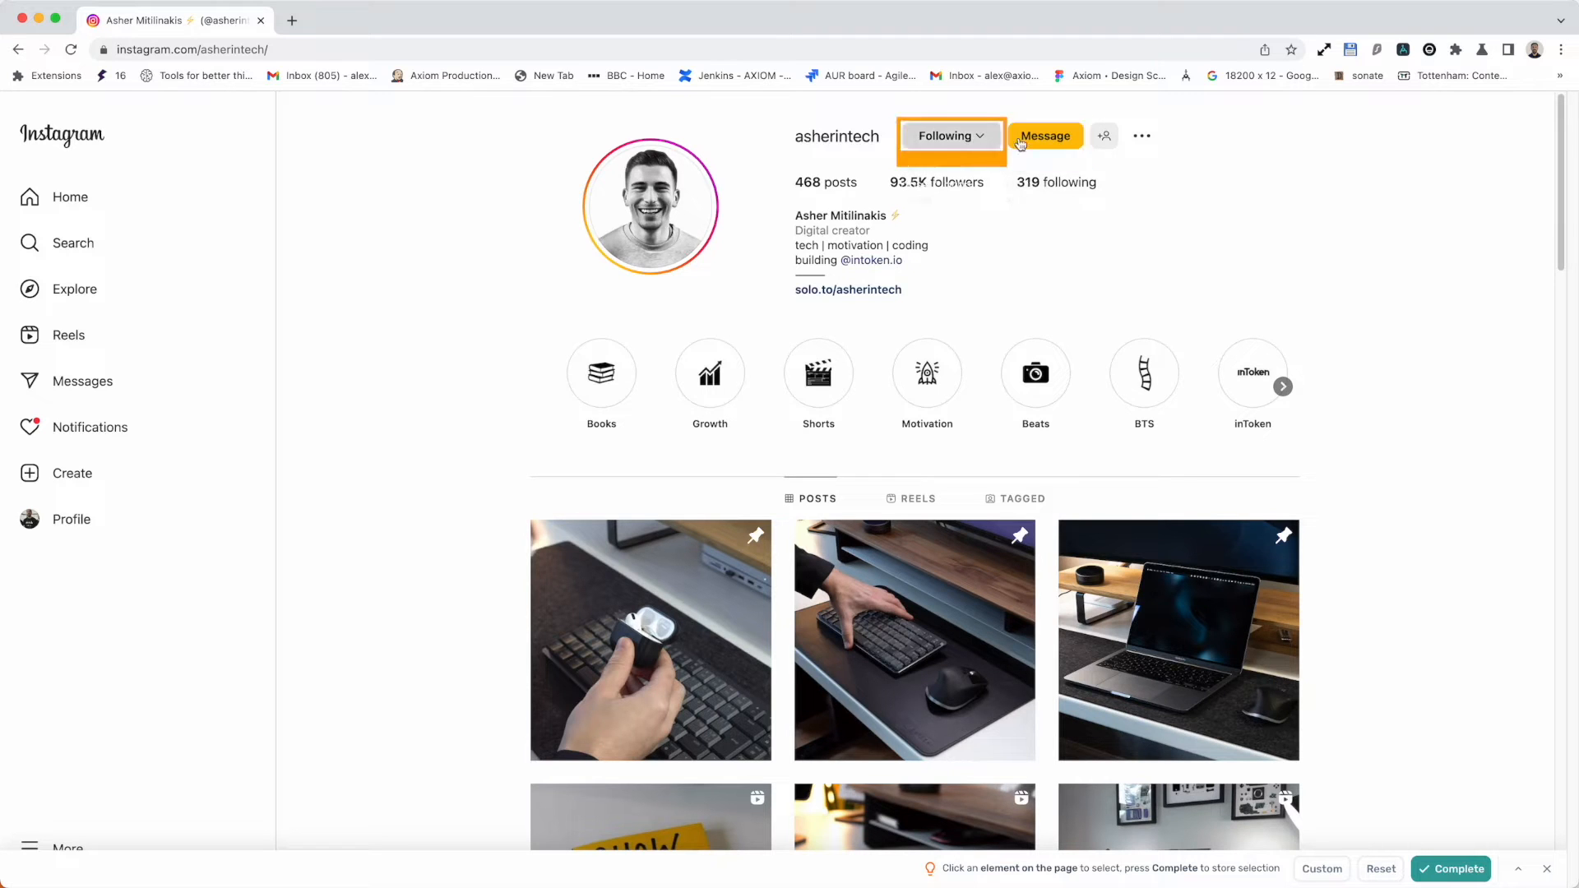
pyautogui.click(1046, 135)
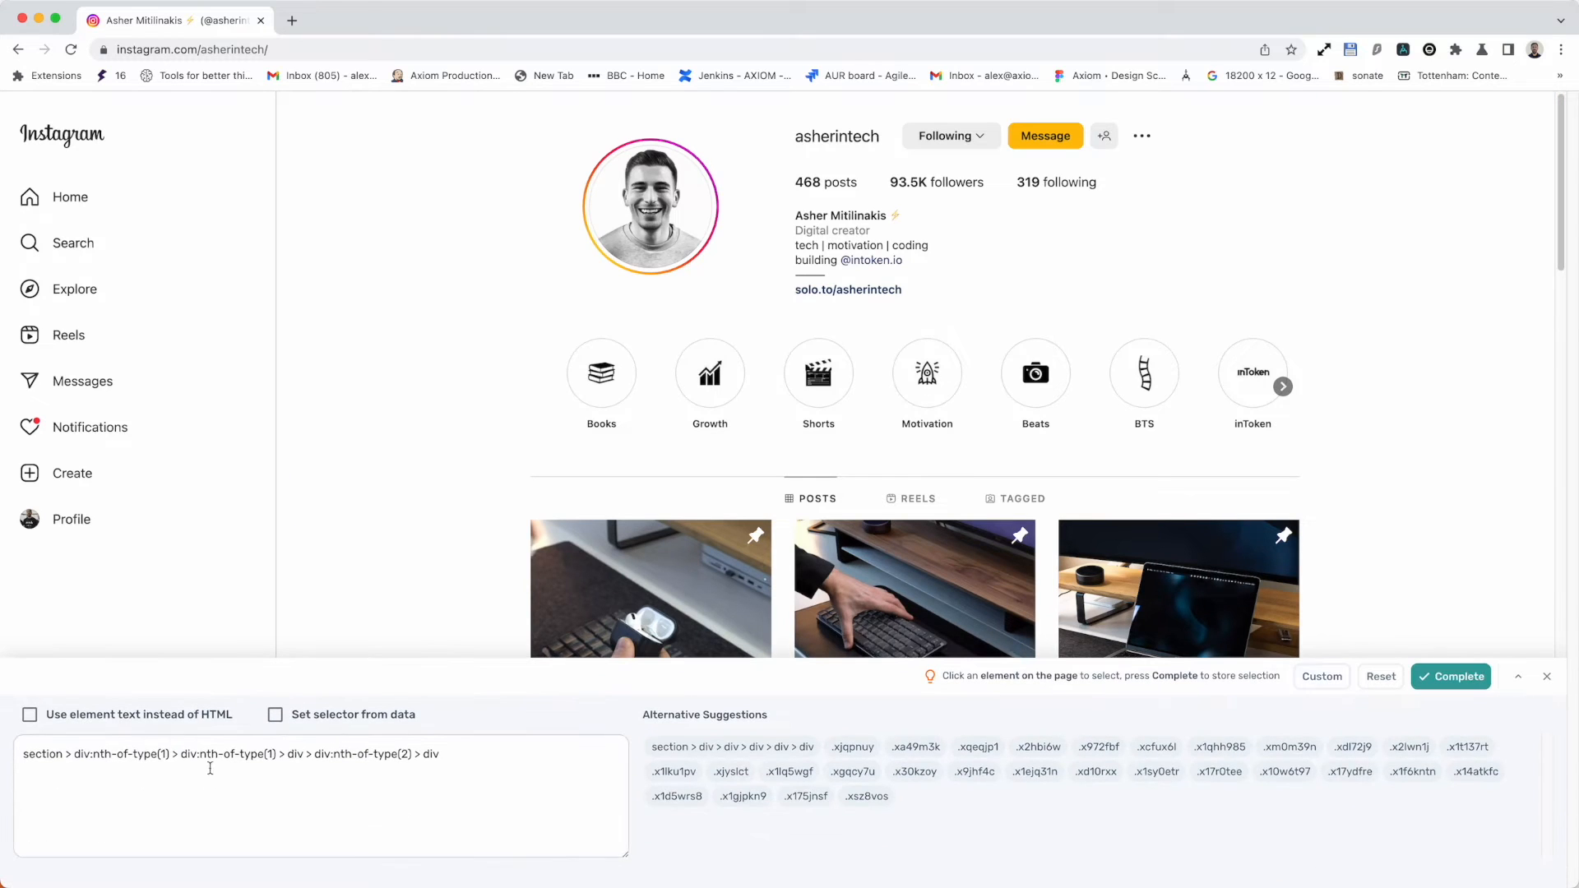
# Match the element by its text so the selector reads 'Message' instead of the HTML path
pyautogui.click(29, 714)
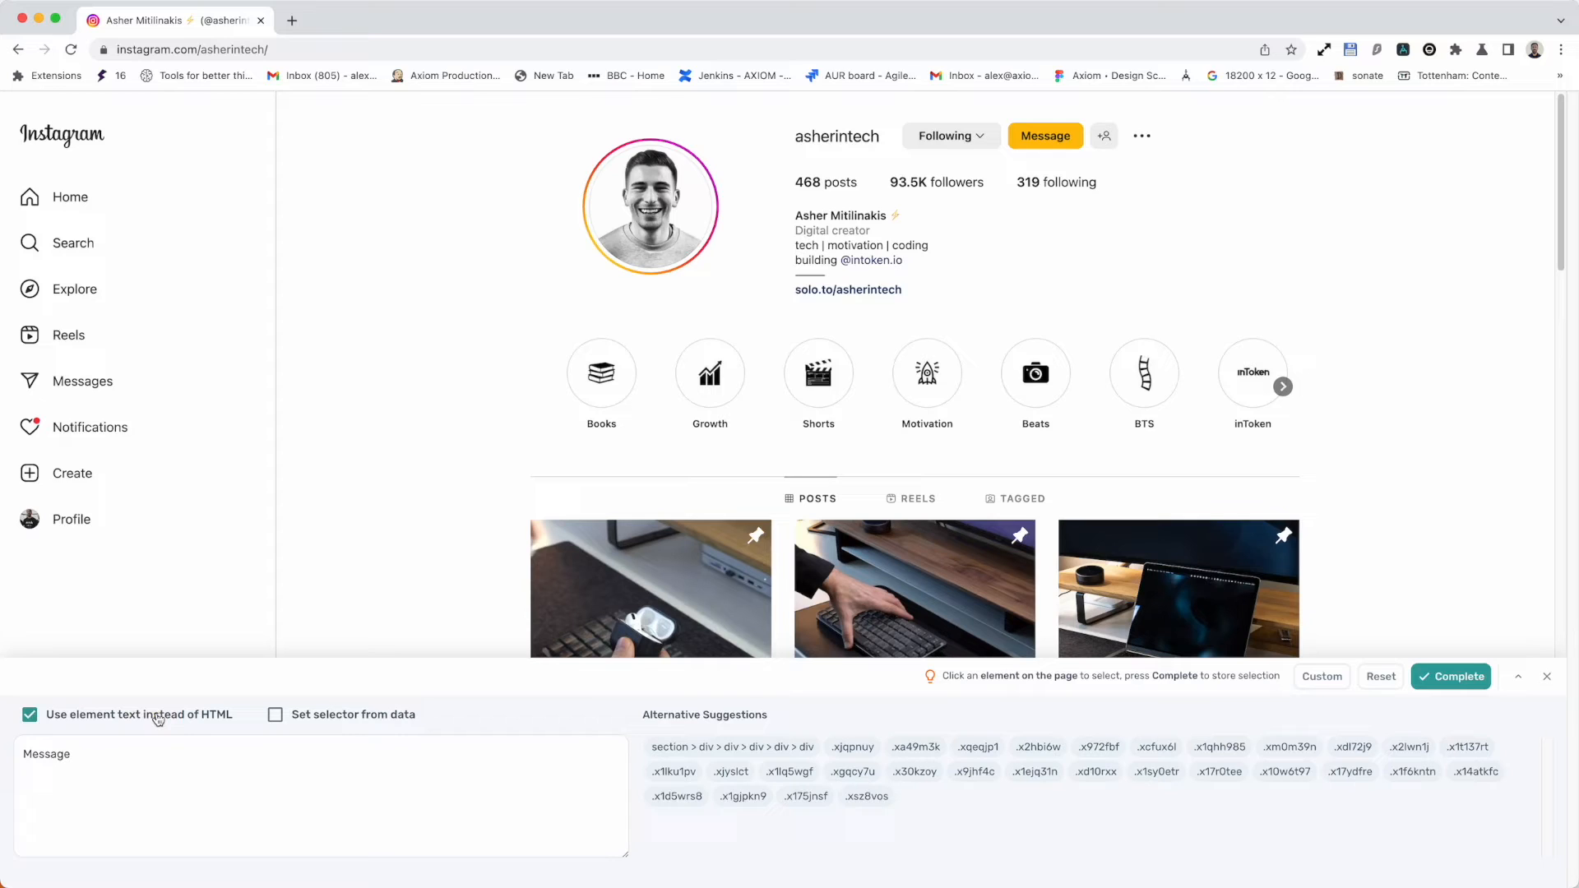
pyautogui.moveTo(401, 31)
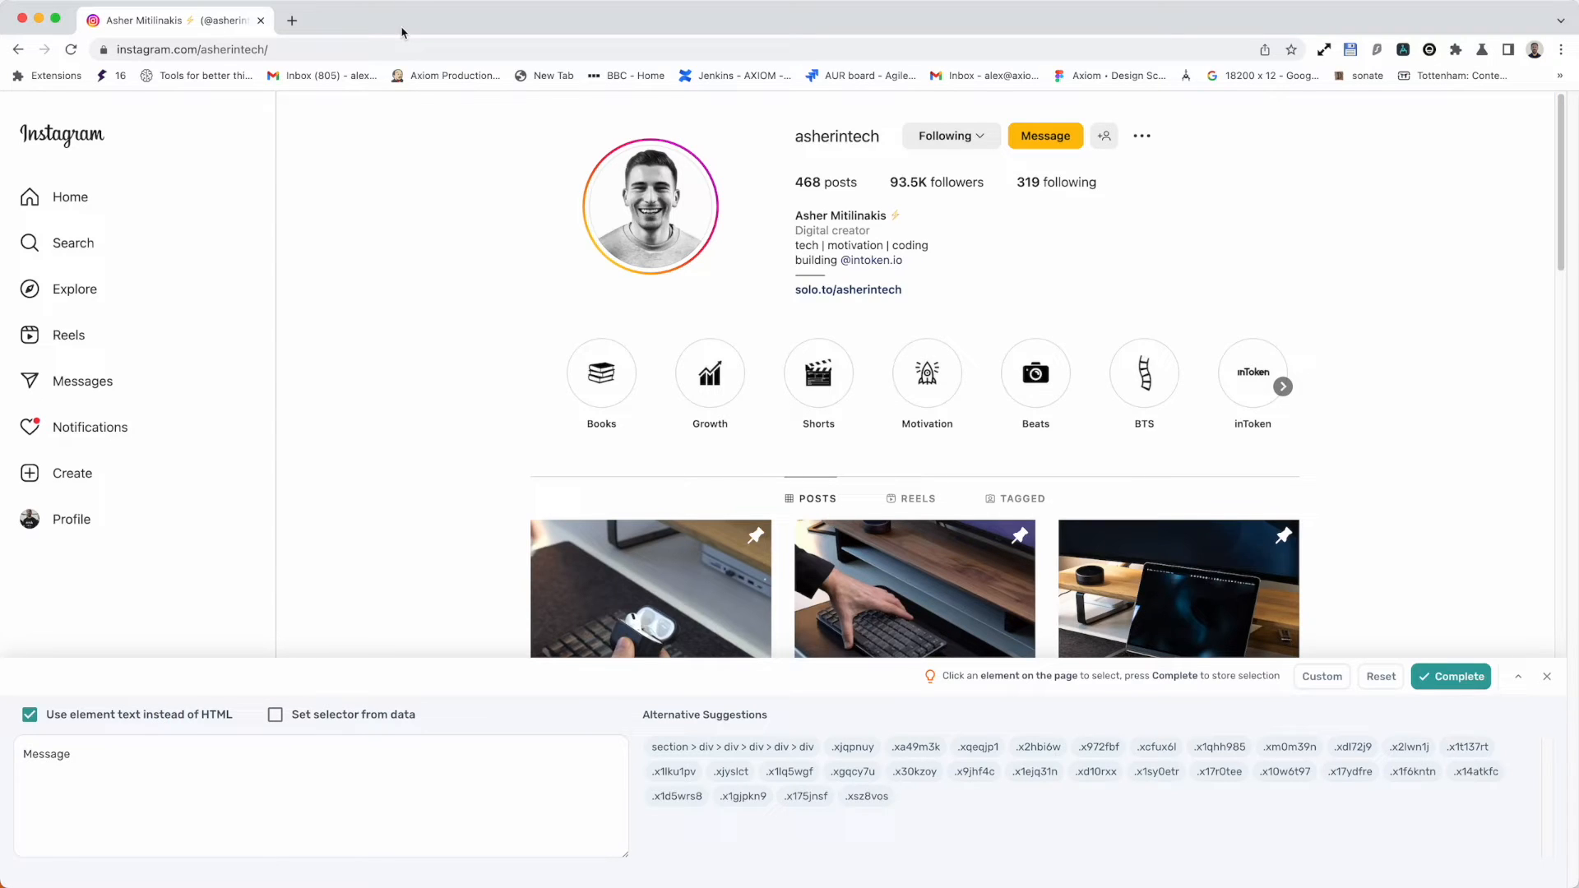
pyautogui.moveTo(385, 86)
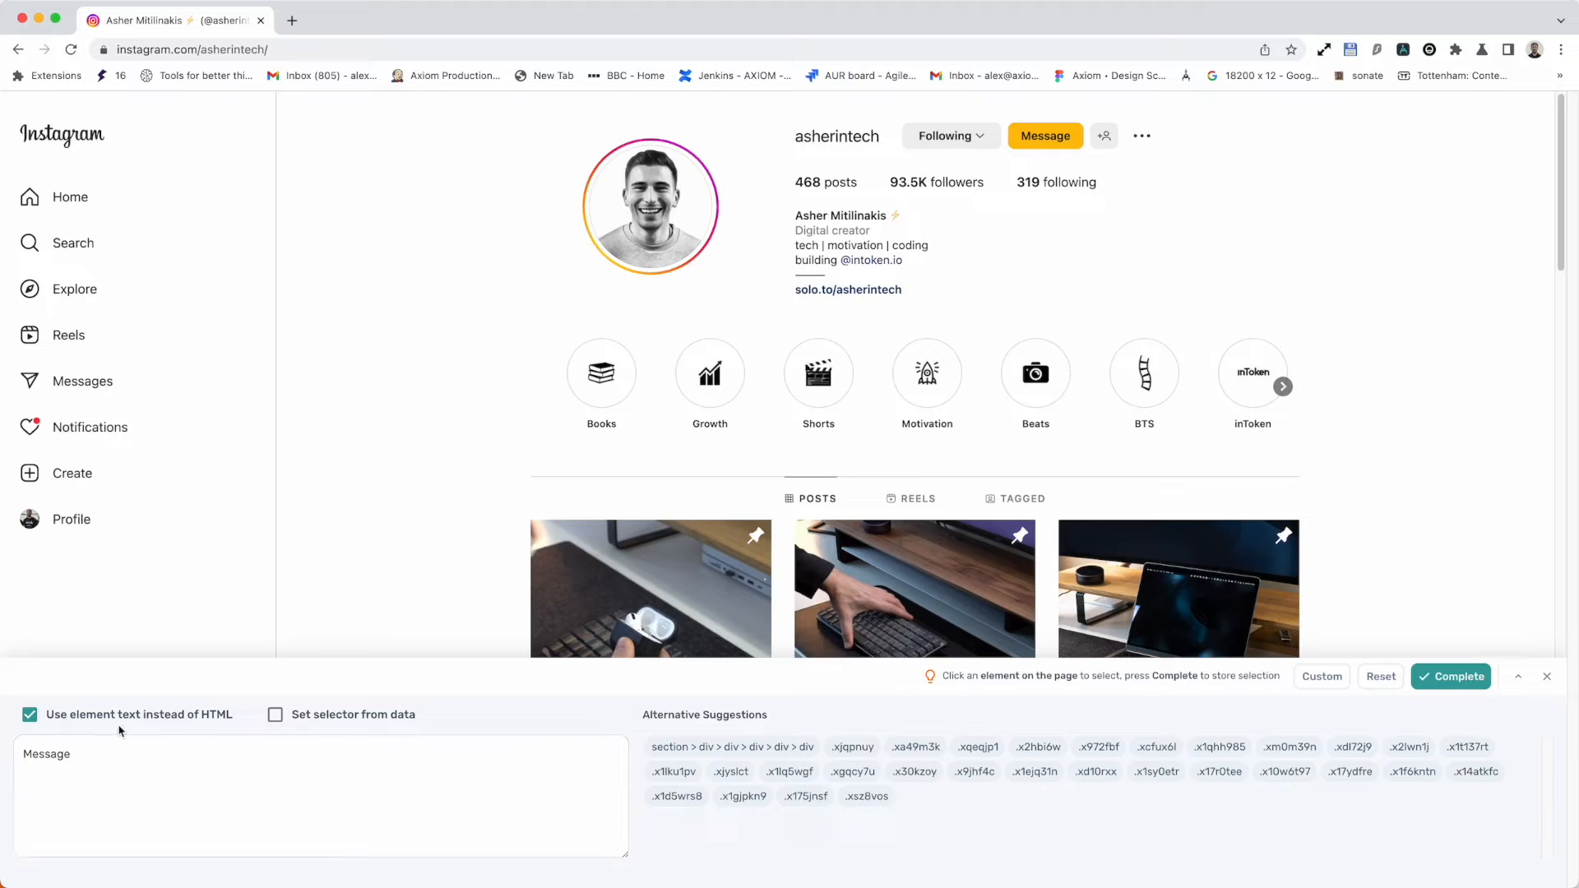
pyautogui.click(32, 714)
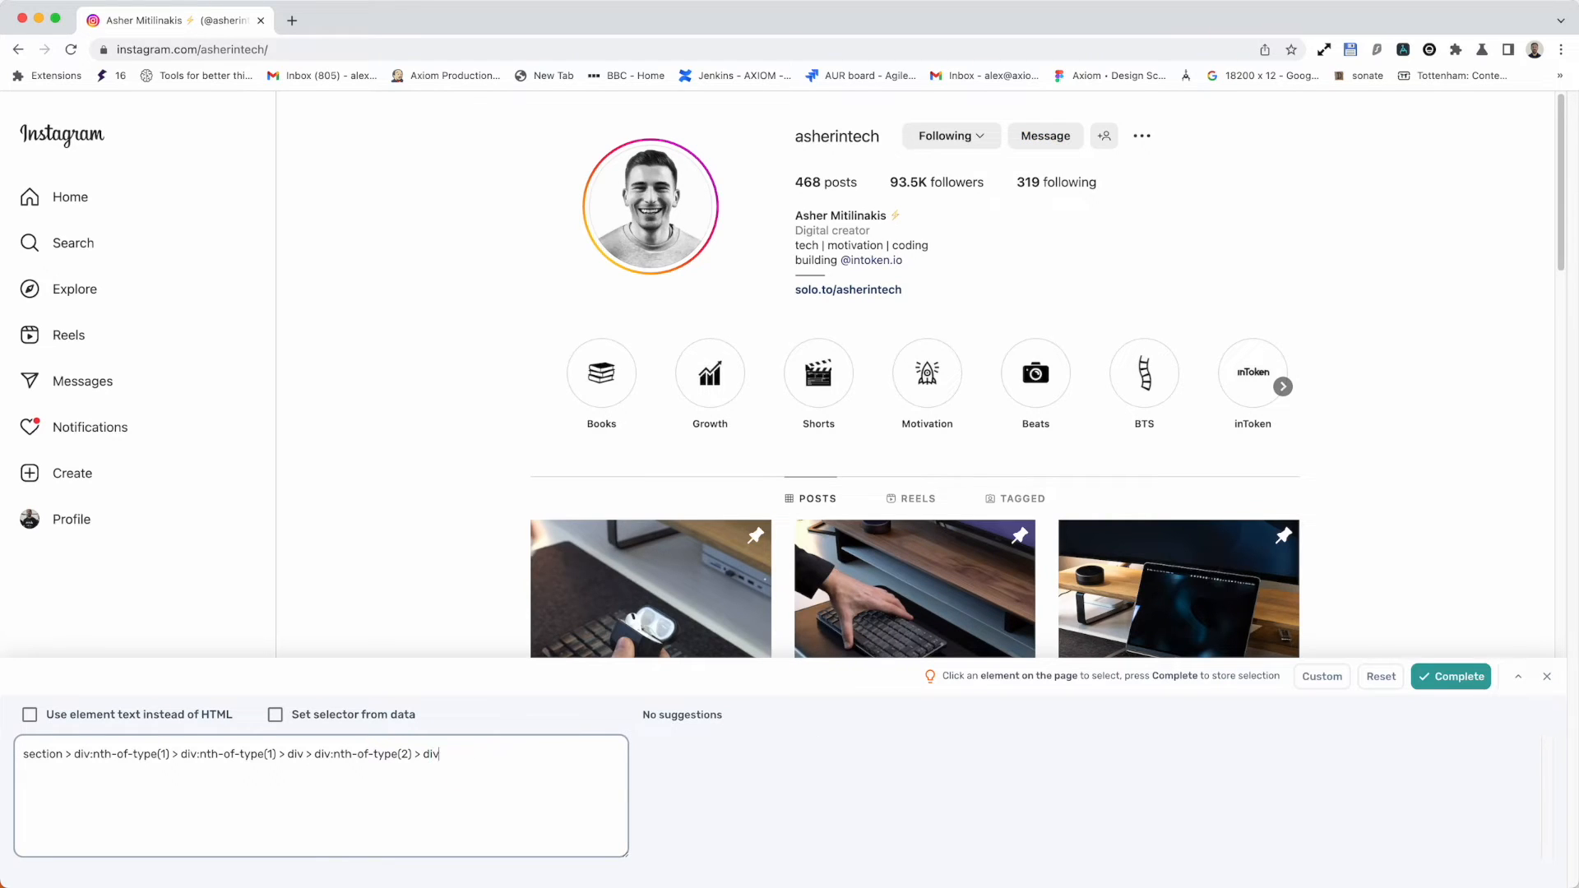
pyautogui.click(1046, 135)
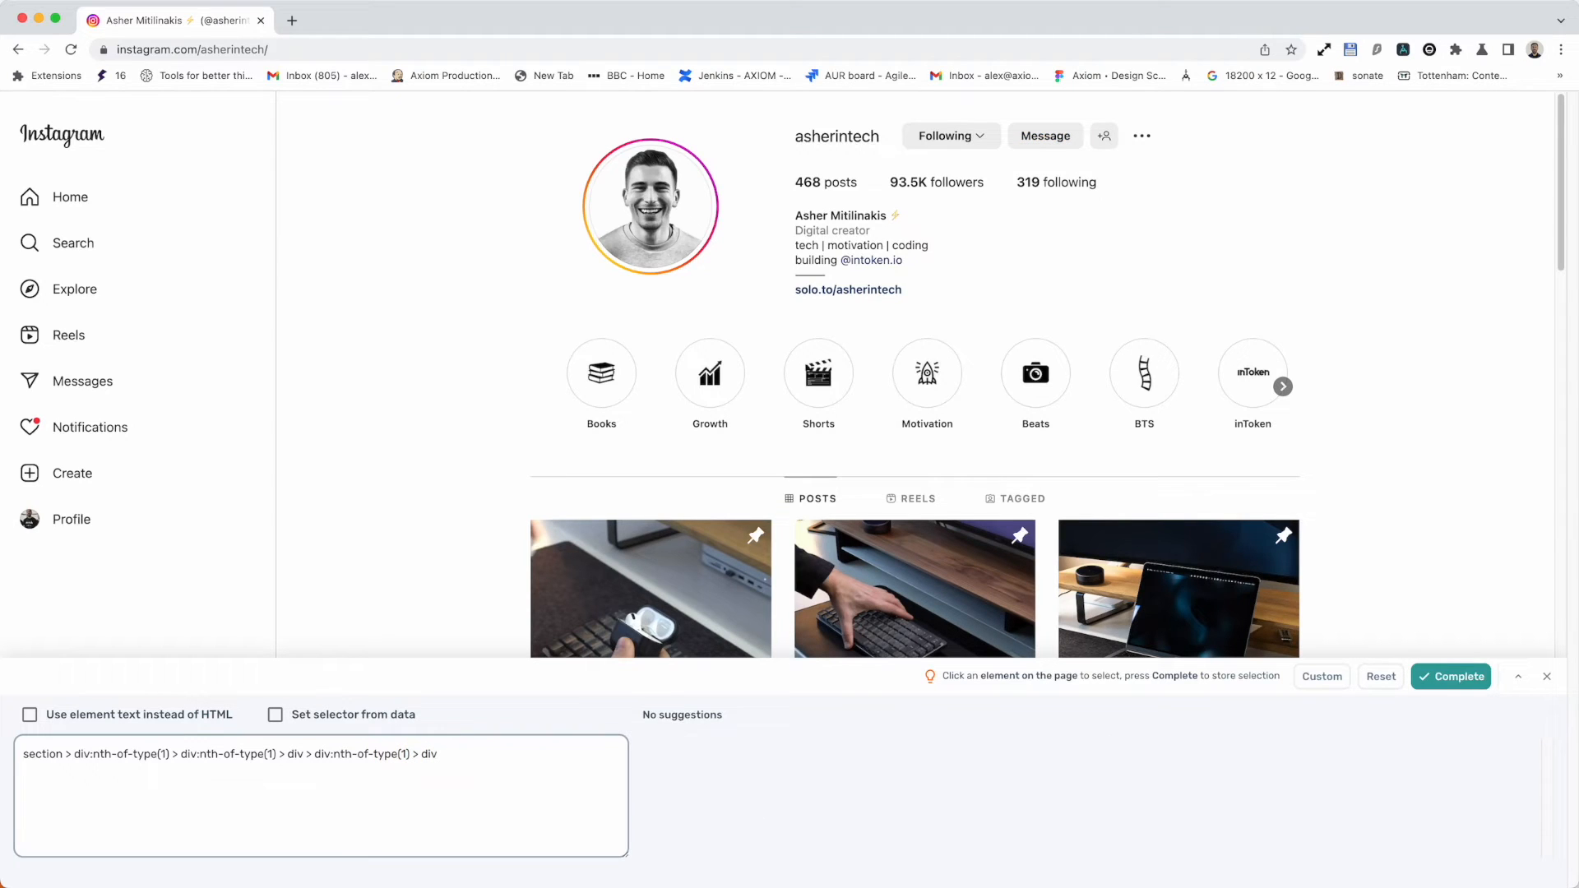
pyautogui.click(1046, 135)
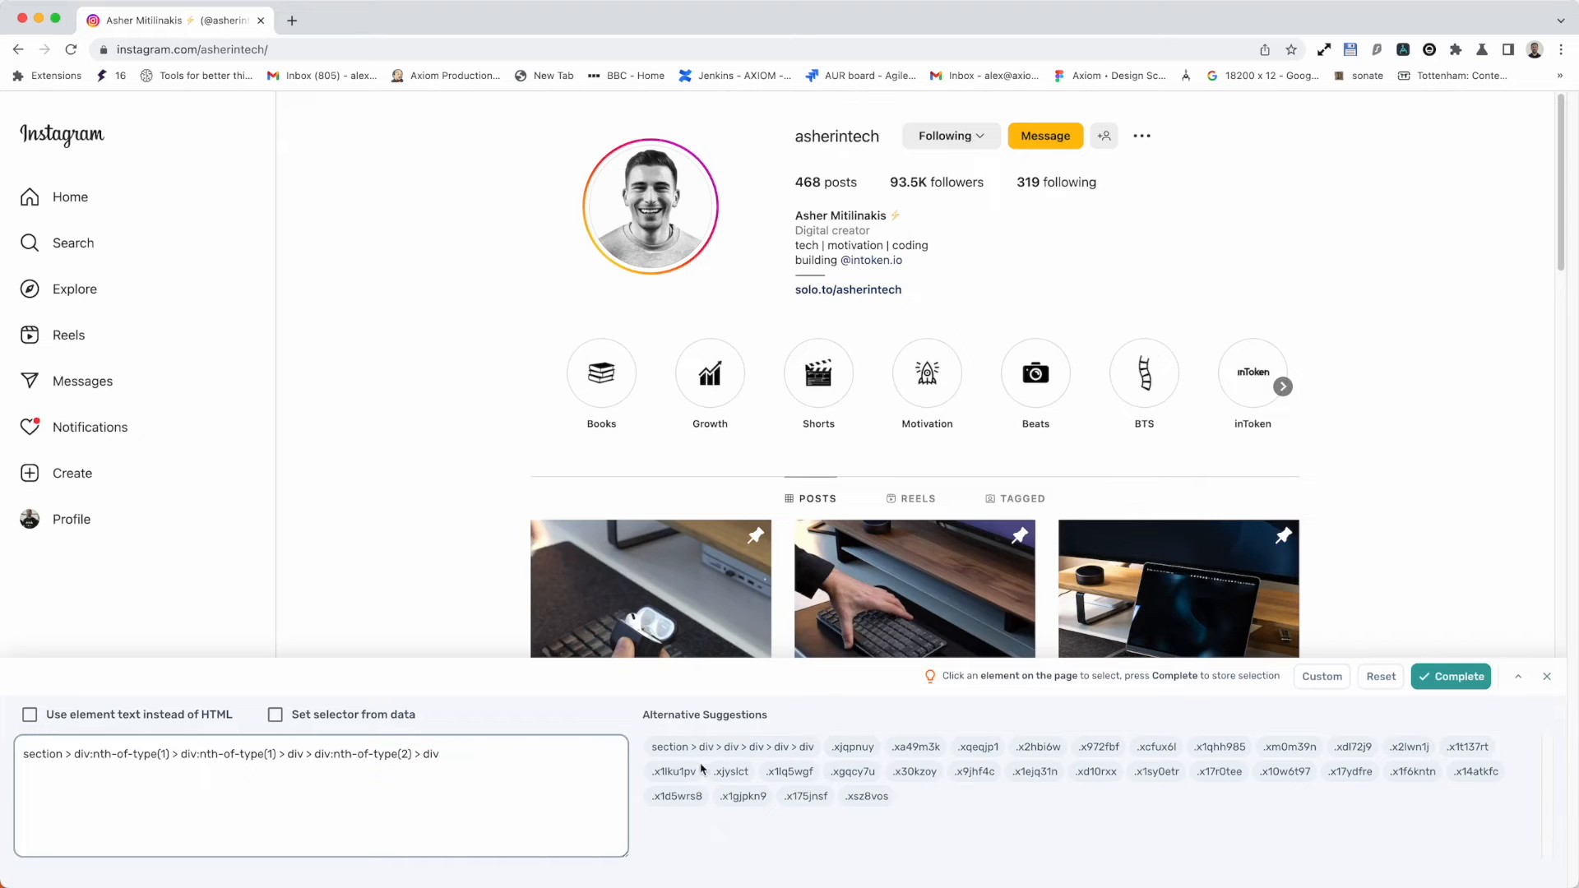
pyautogui.click(1046, 135)
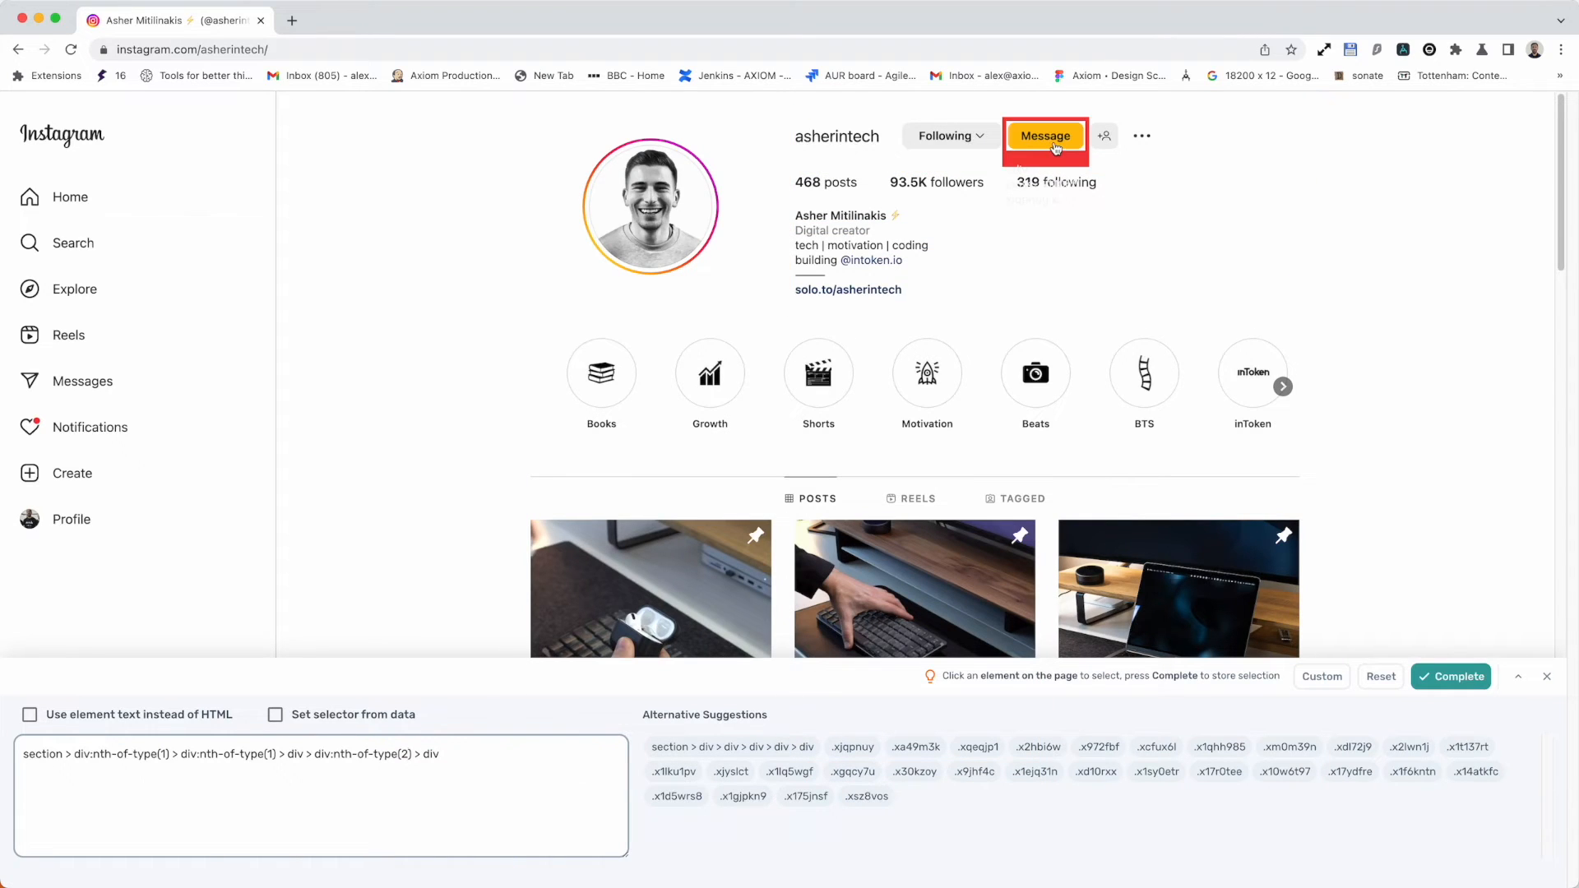
pyautogui.click(31, 716)
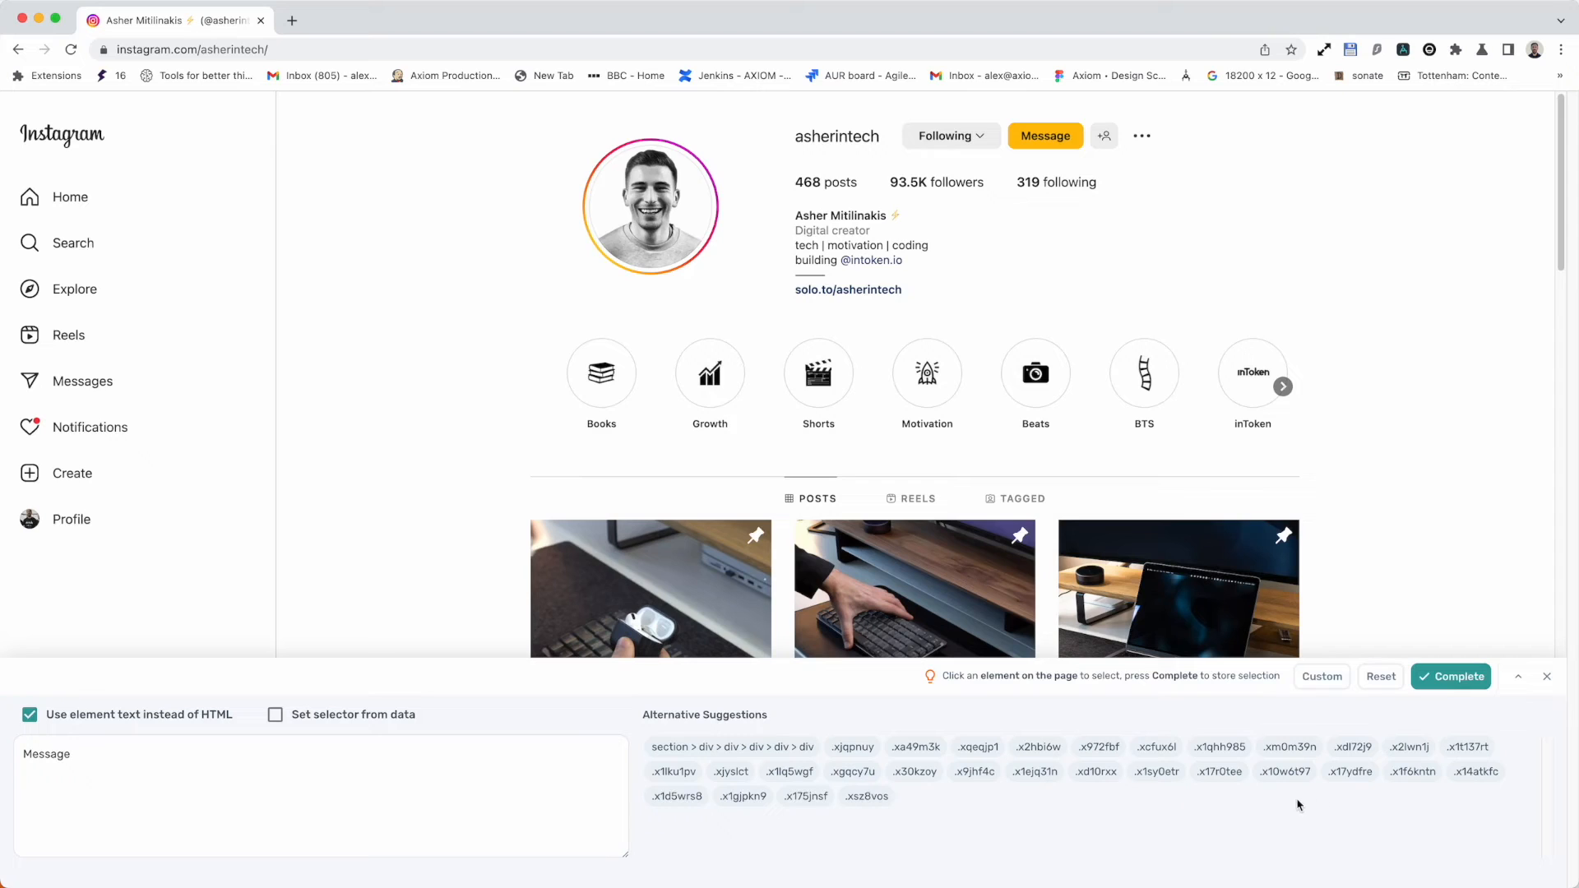
pyautogui.moveTo(481, 739)
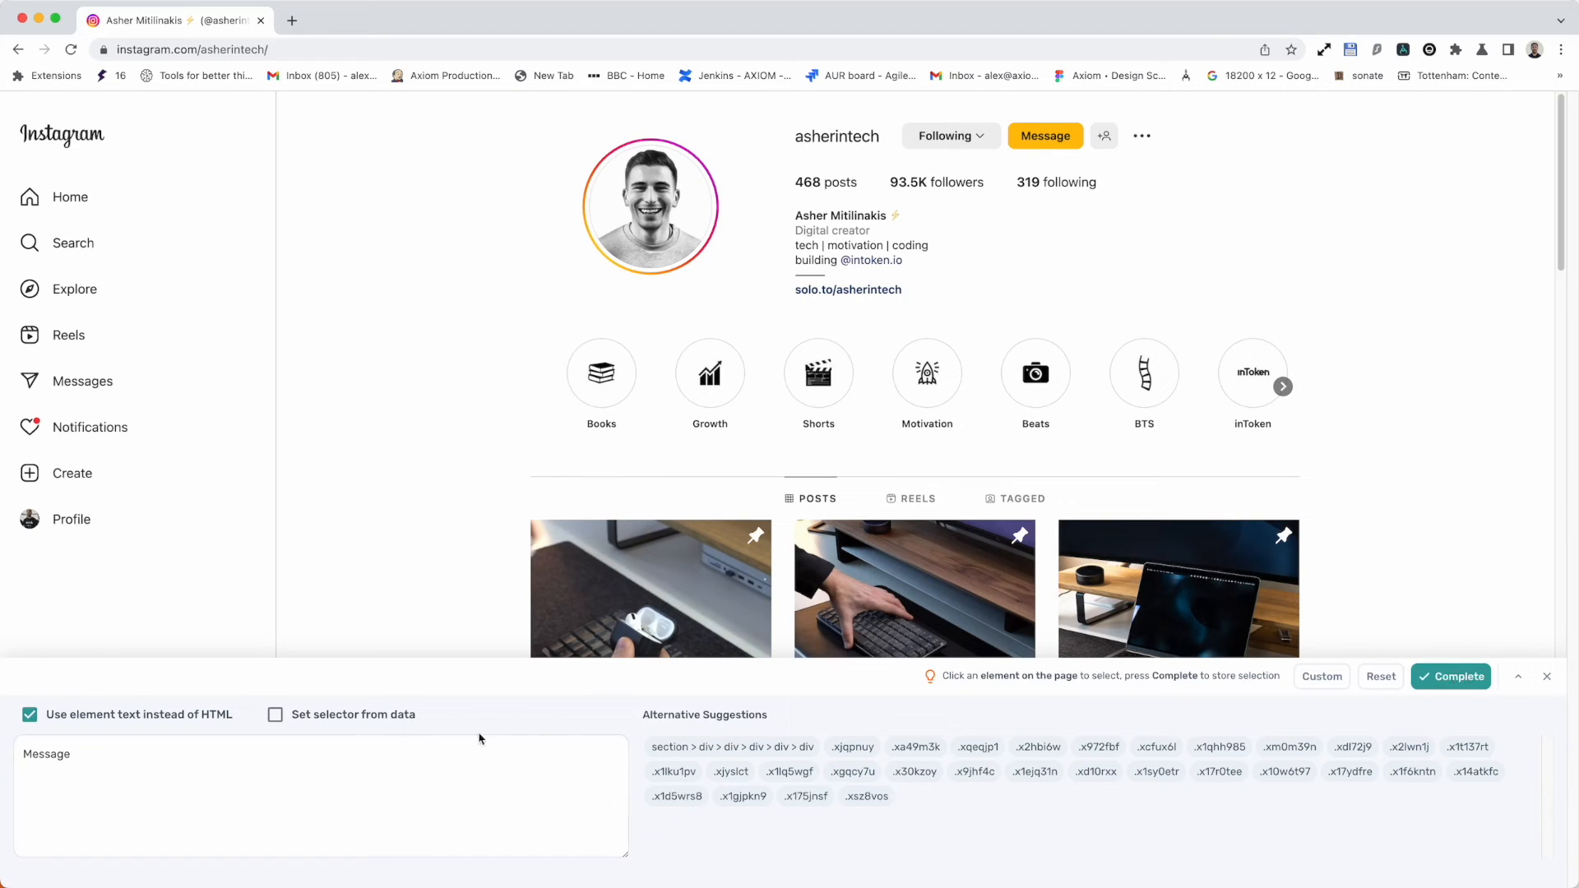
# Let the selector come from data and complete the selection, returning to the bot marked Selected
pyautogui.click(276, 714)
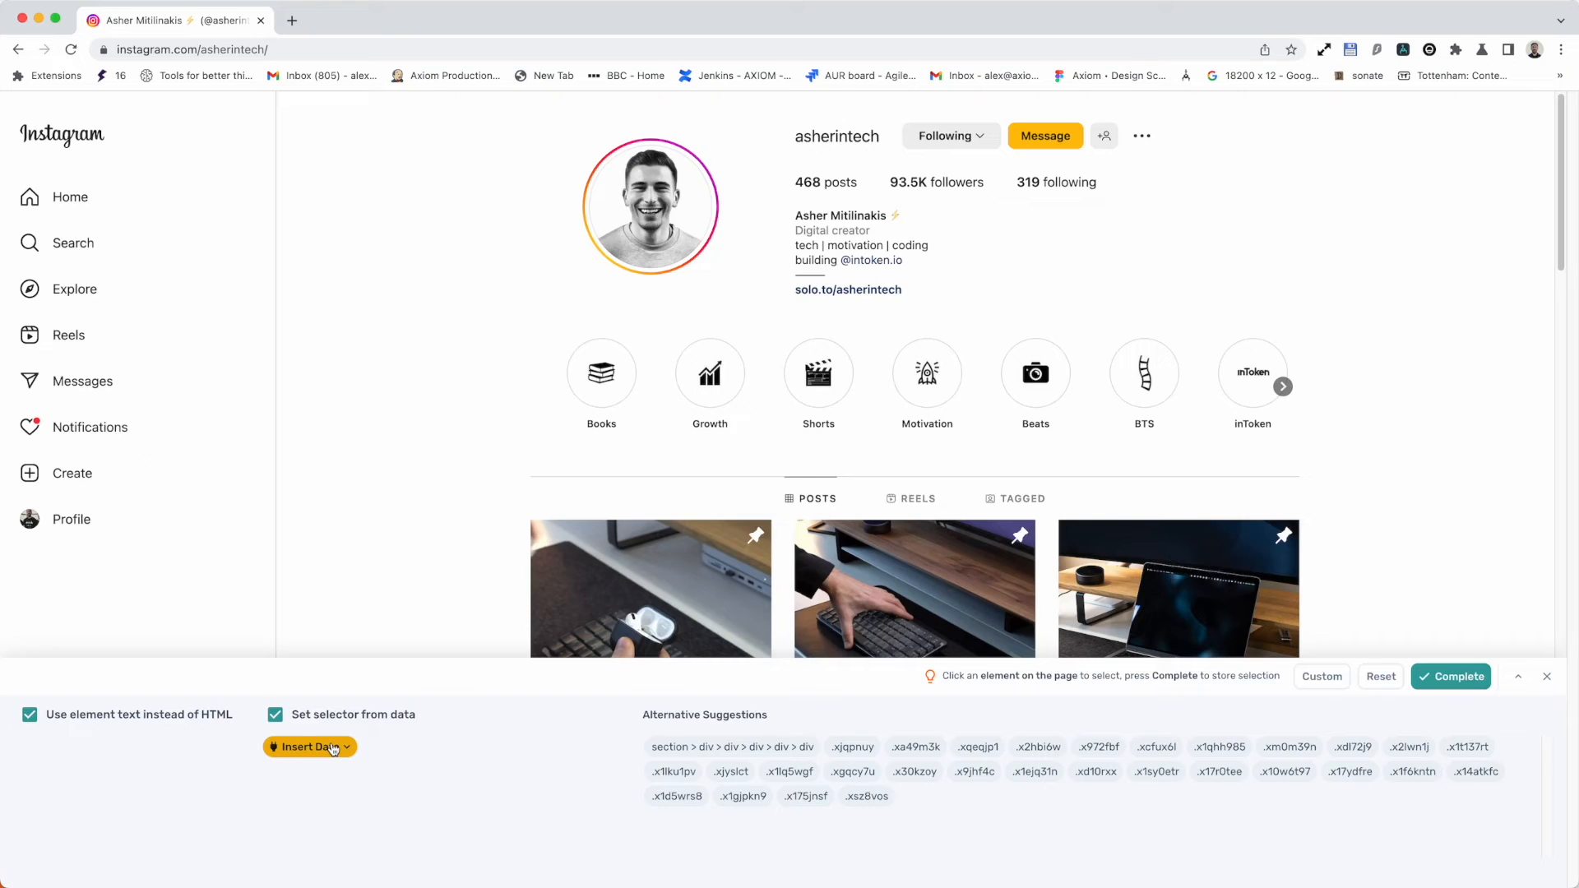
pyautogui.moveTo(333, 755)
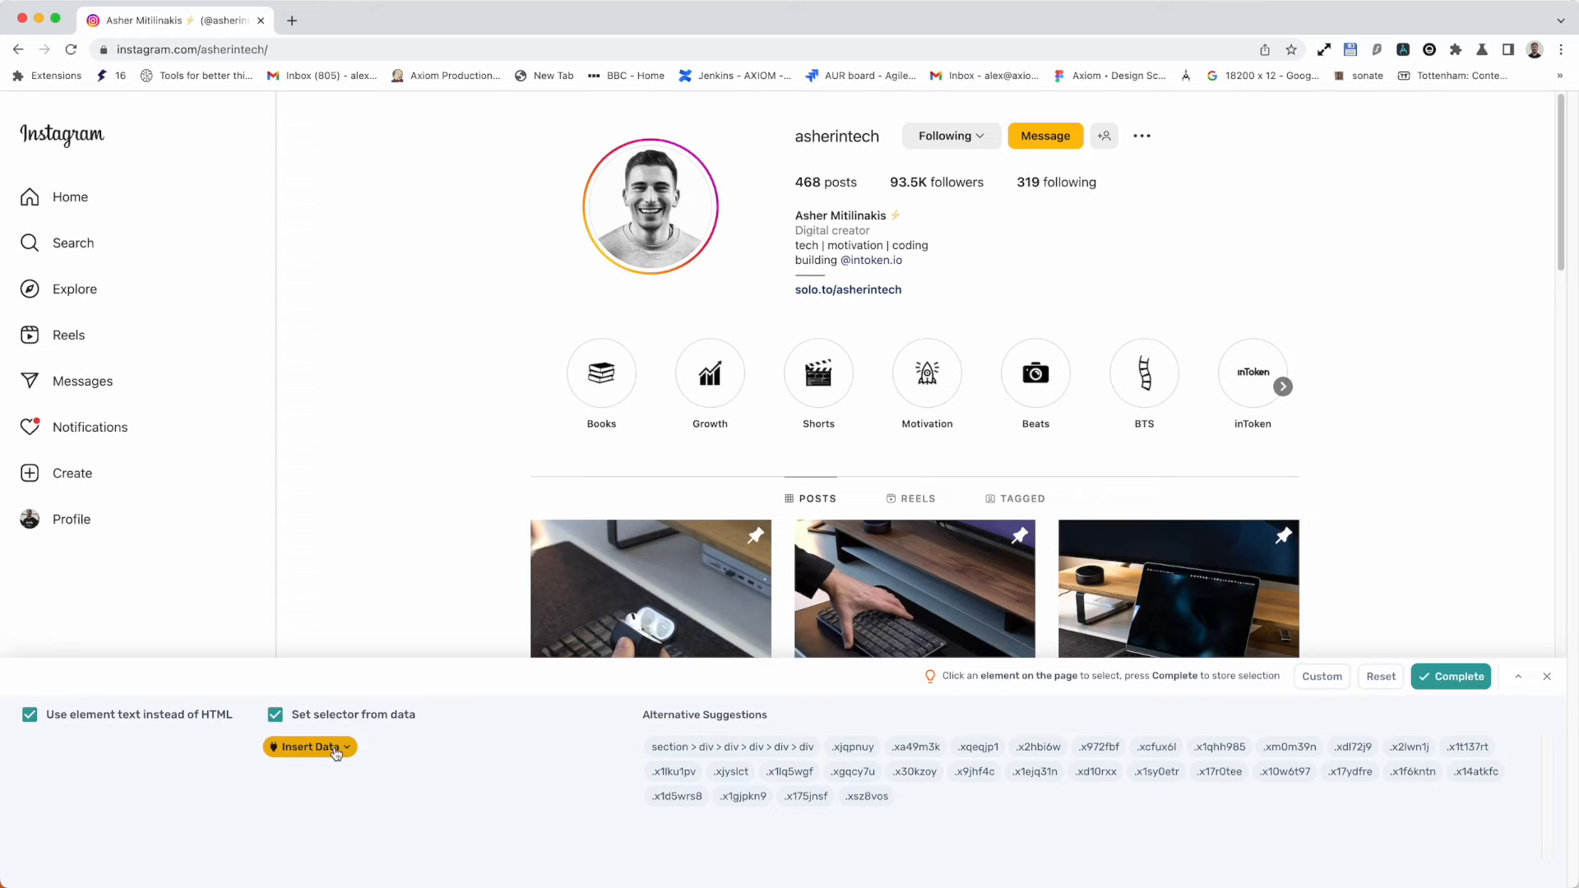
pyautogui.moveTo(1451, 697)
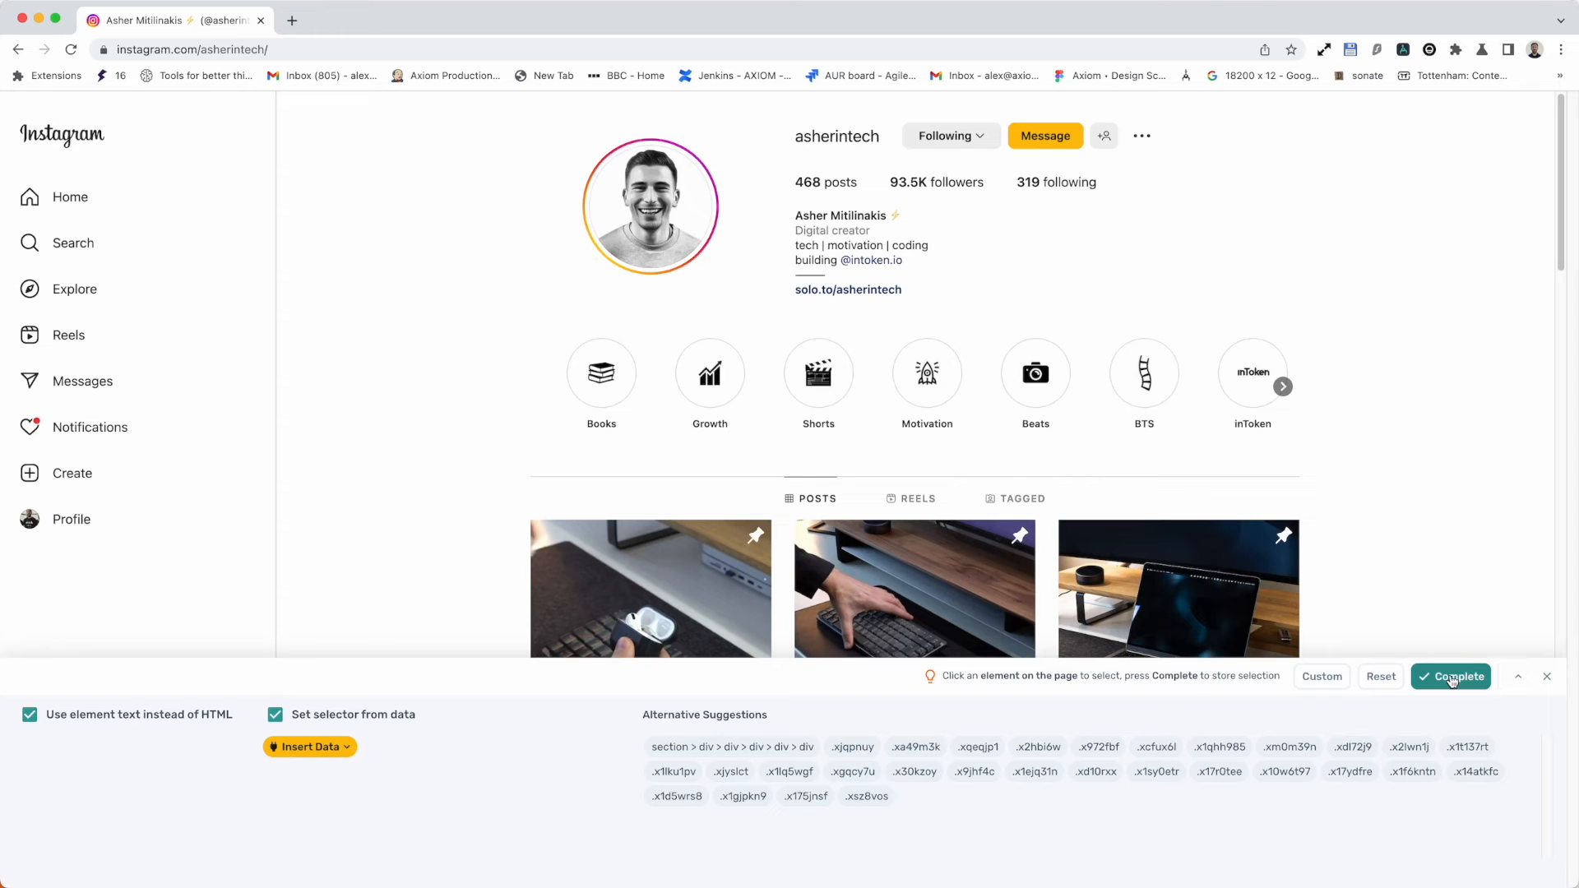
pyautogui.click(1451, 678)
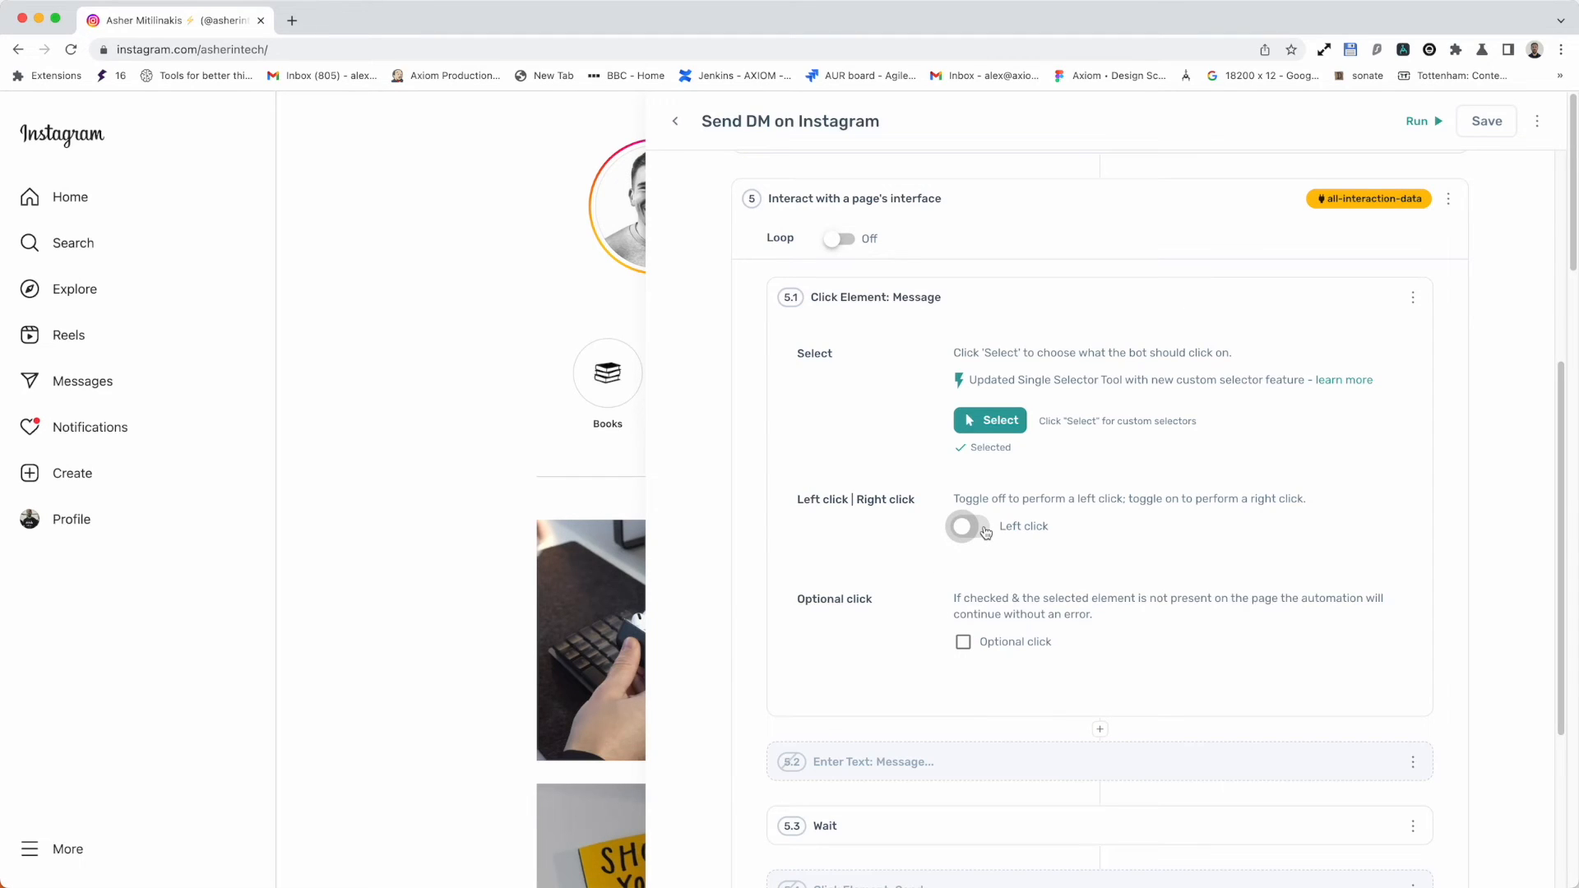
# Keep a left click after trying right click, and mark the Message click as optional
pyautogui.click(970, 526)
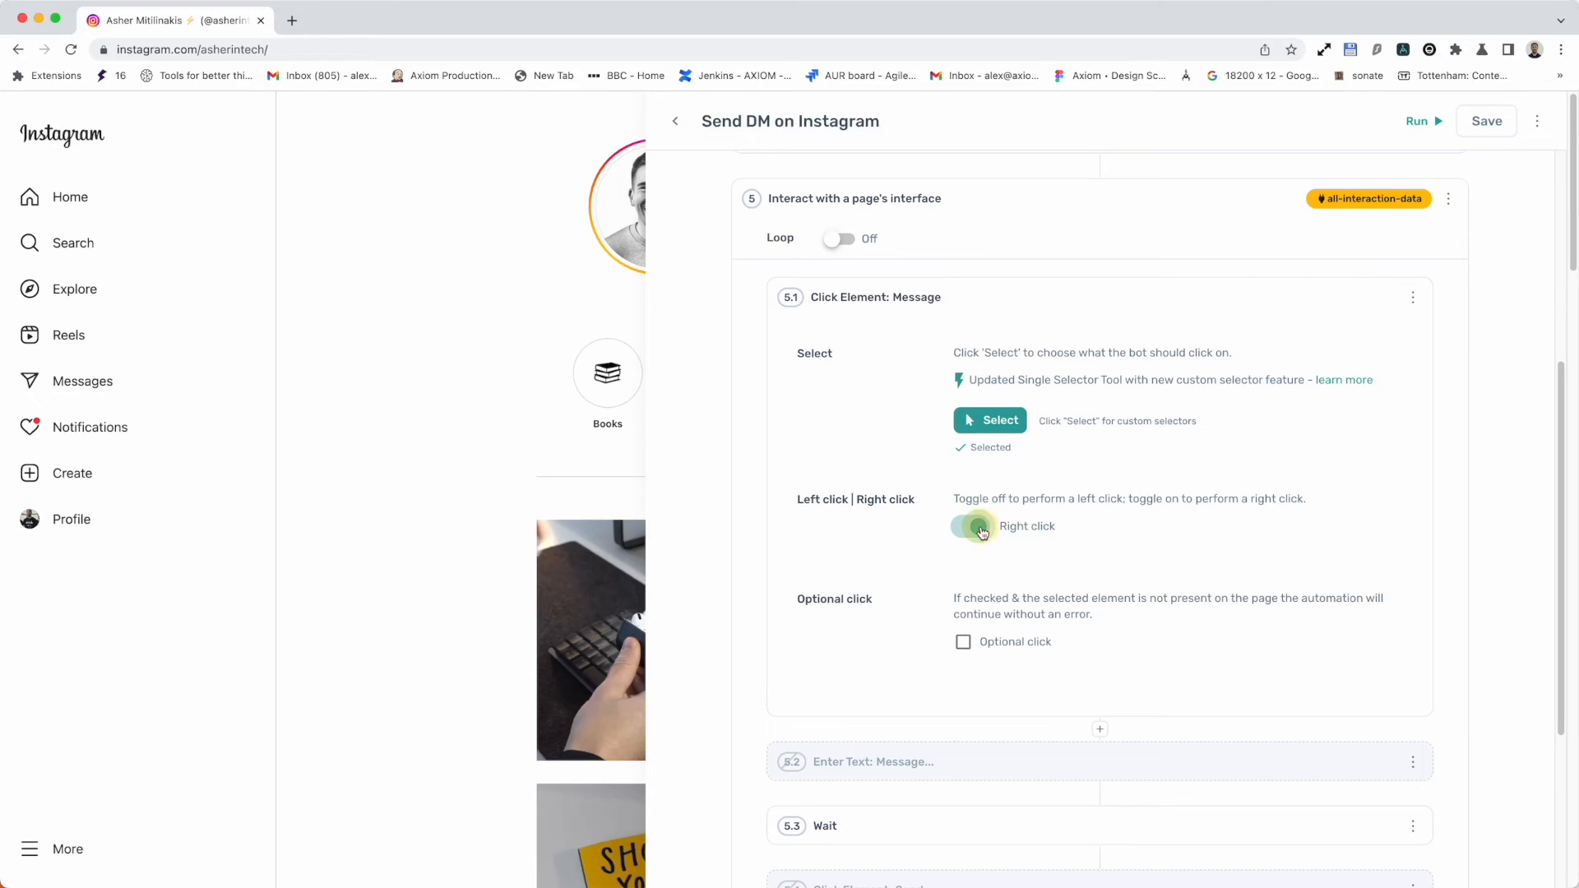
pyautogui.click(971, 526)
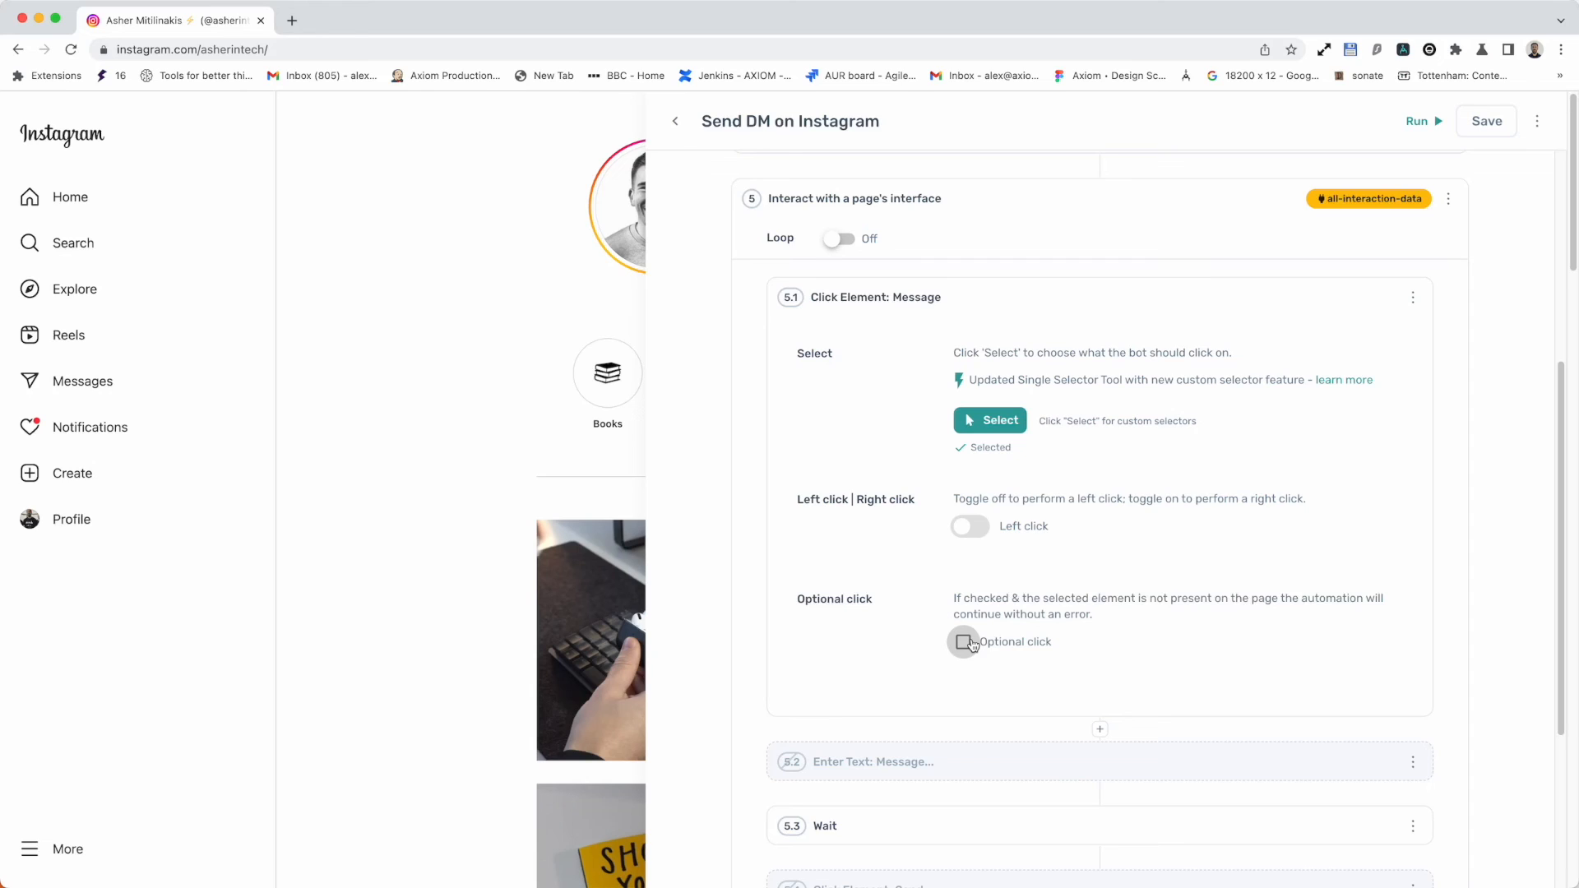
pyautogui.click(963, 641)
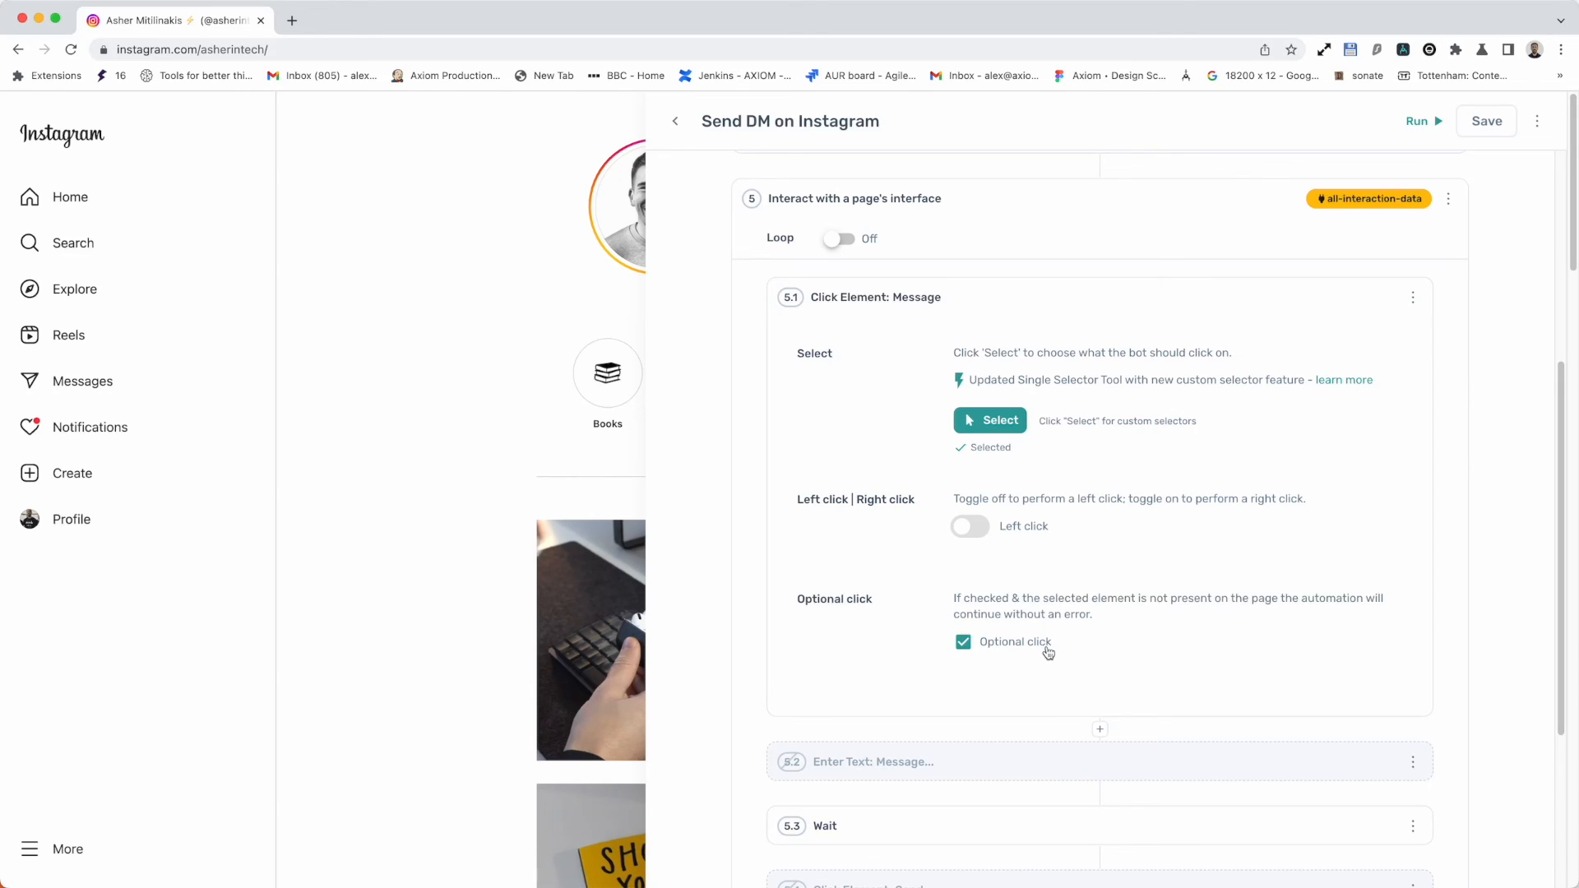